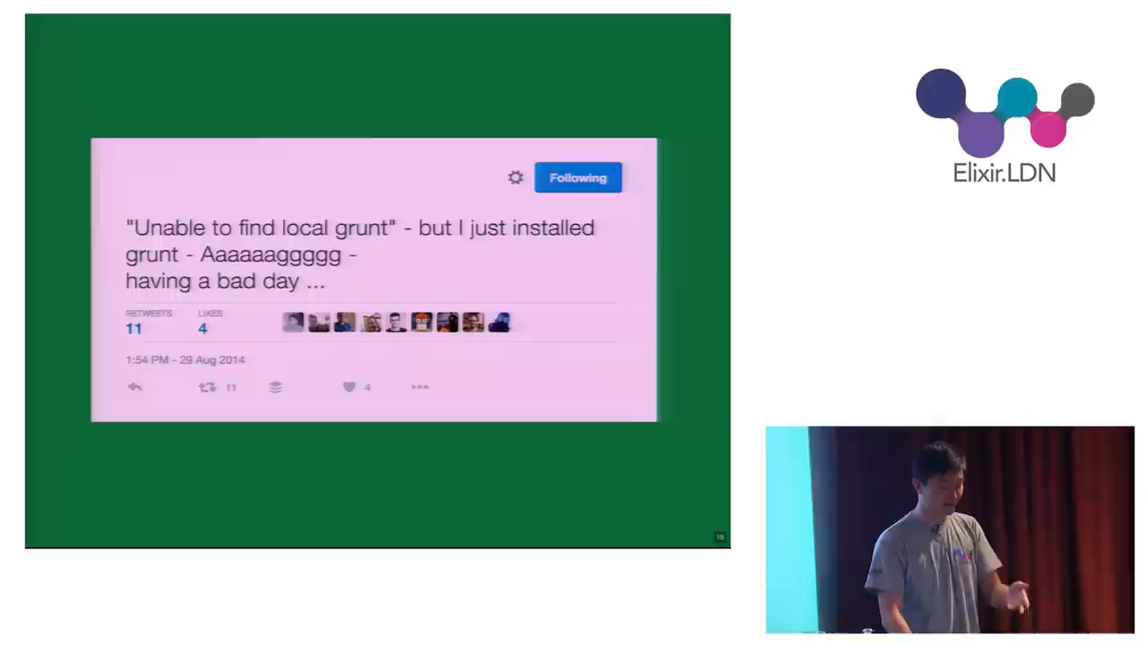
Advance the slides from the grunt tweet through 'What could I build'
key(Right)
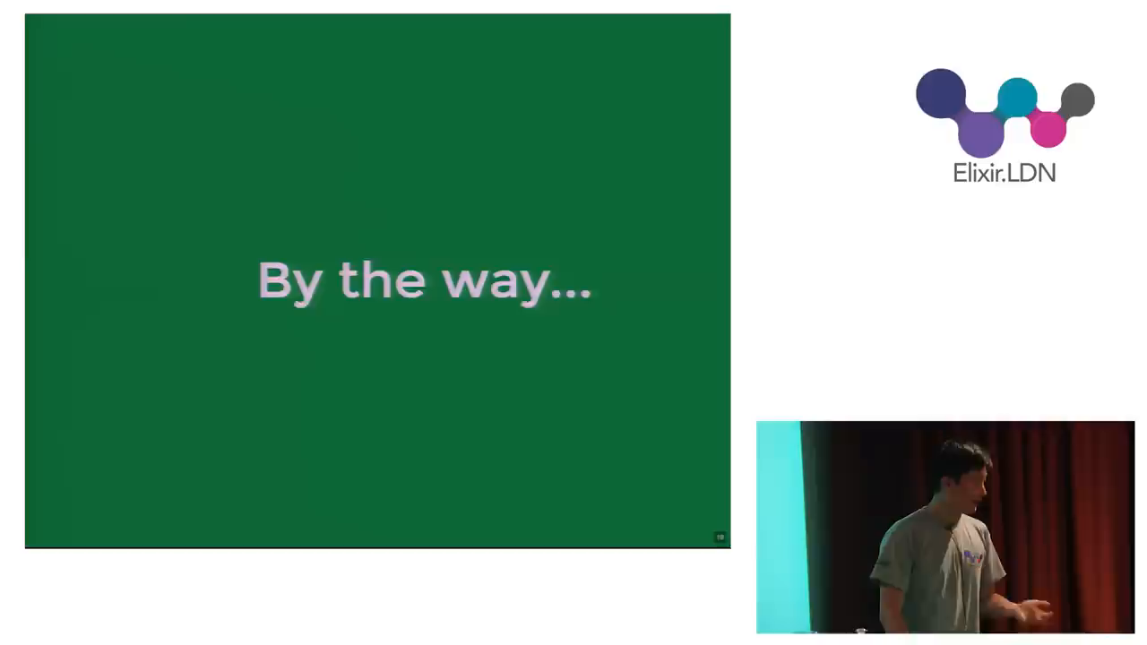
key(Right)
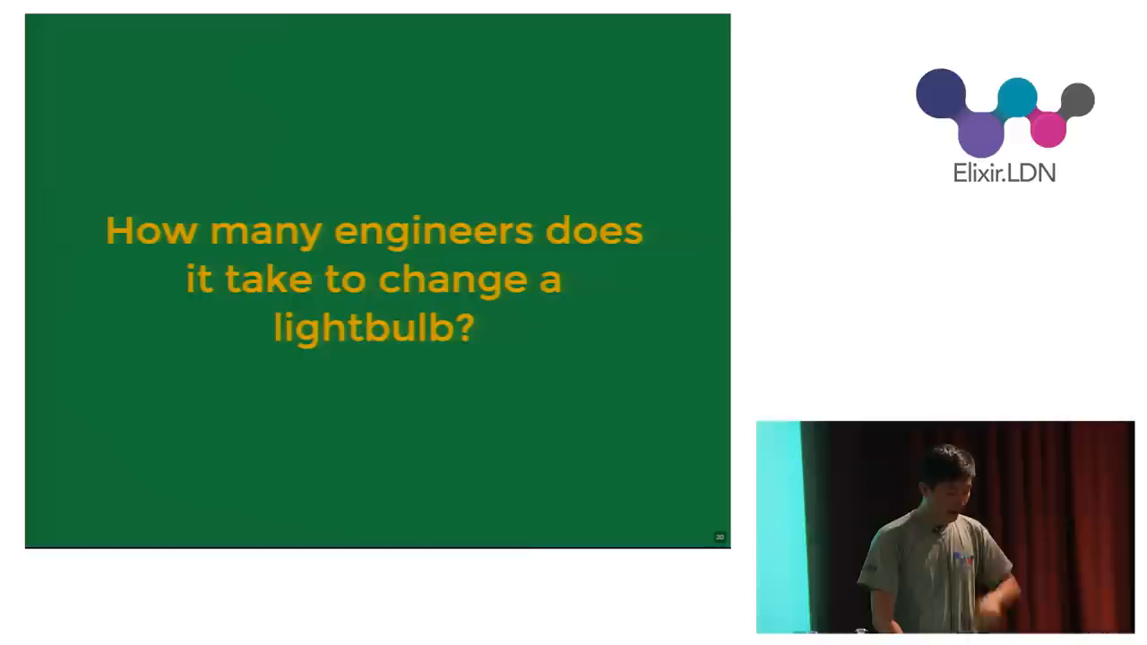
key(Right)
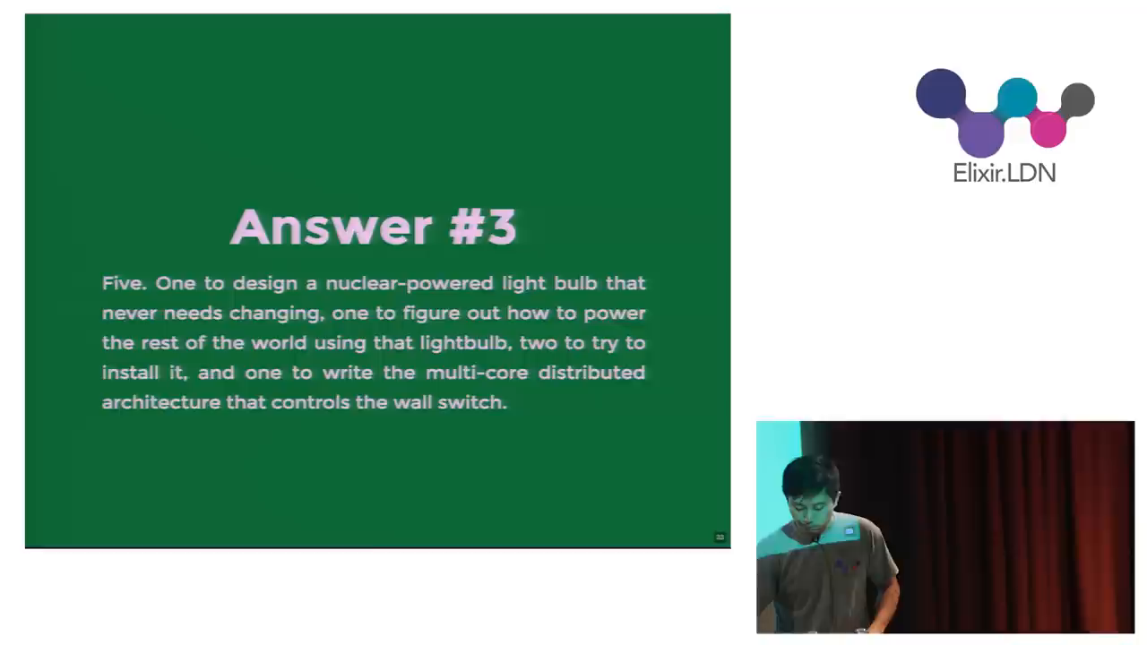
key(Right)
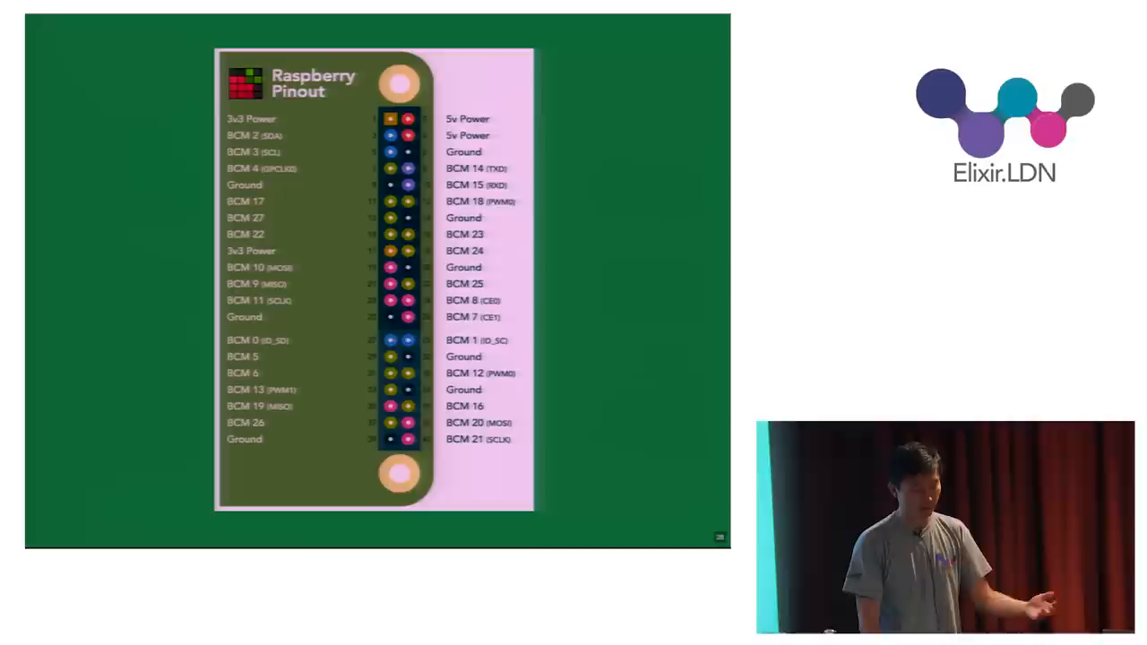
key(Right)
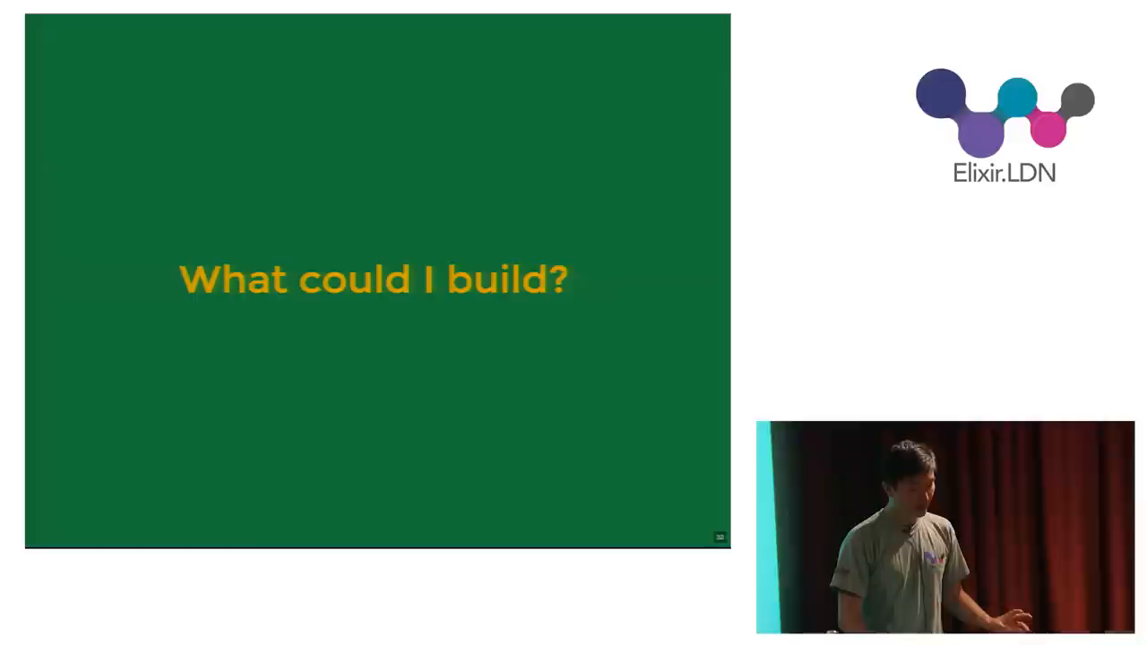
key(Right)
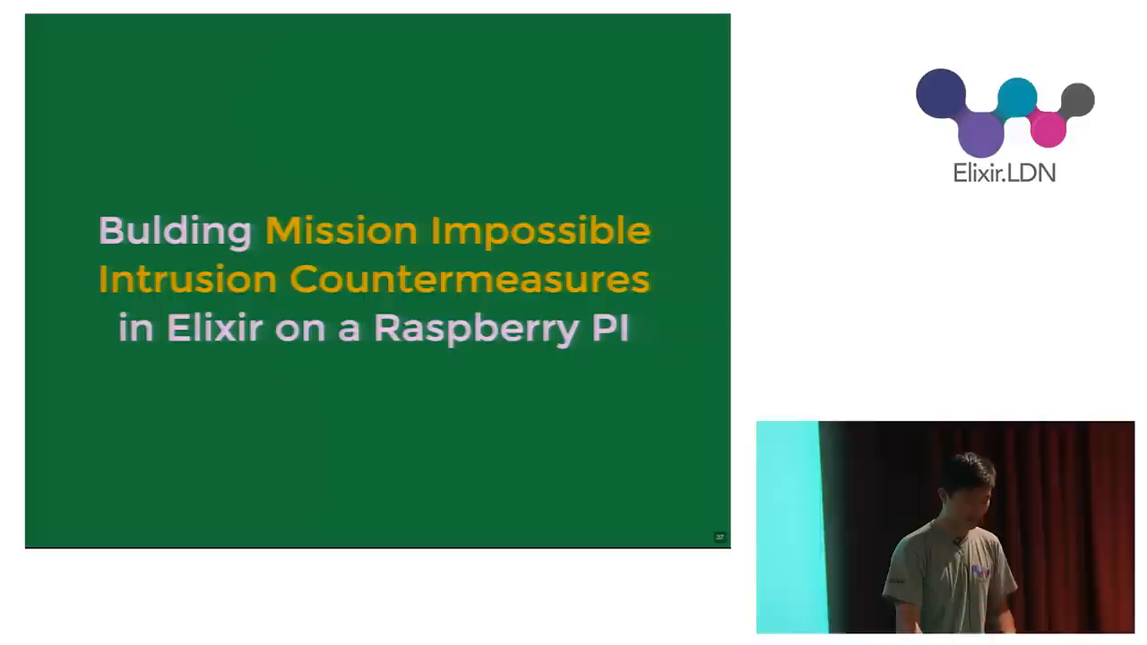
Move past the title and Features slides, then start screen for the Pi serial console
key(Right)
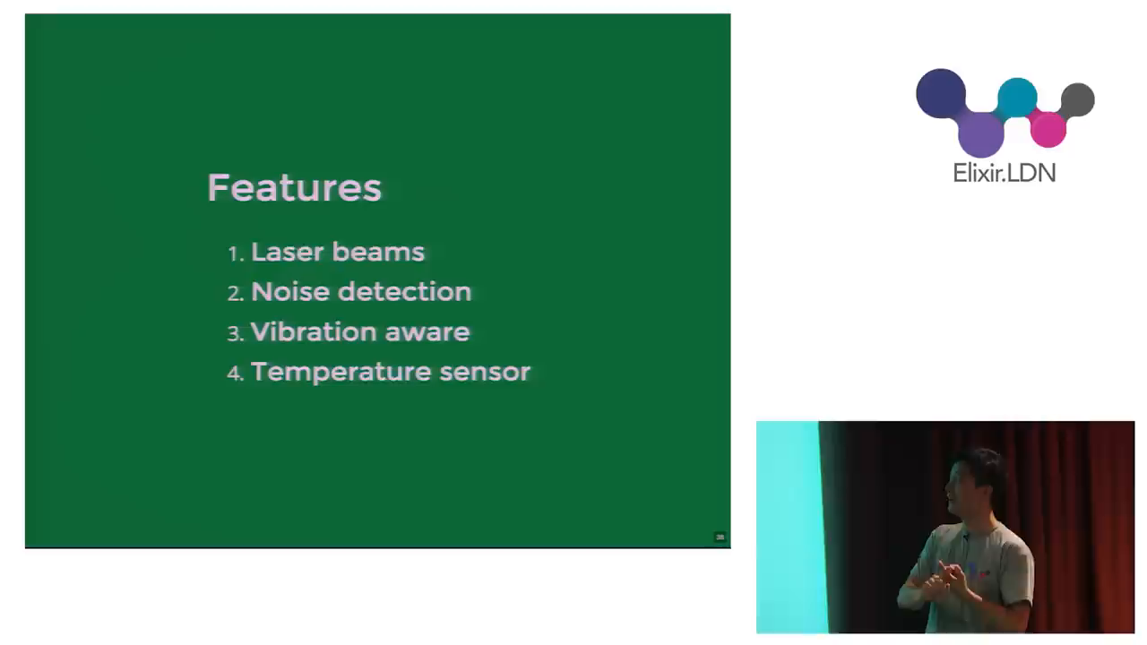
key(right)
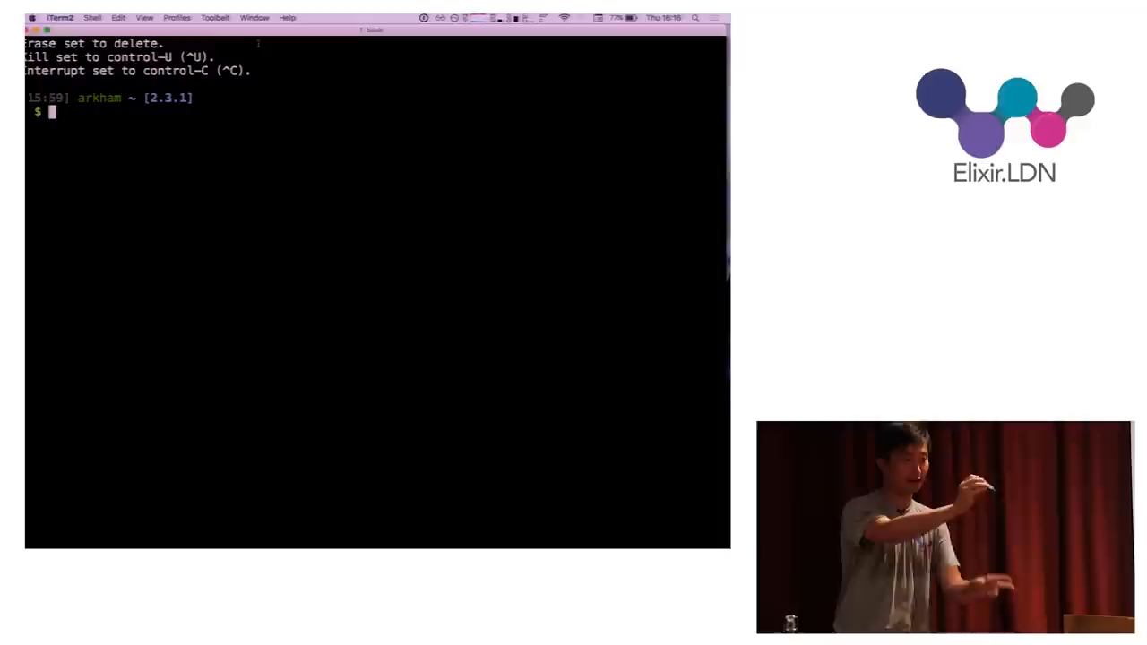
text(sc)
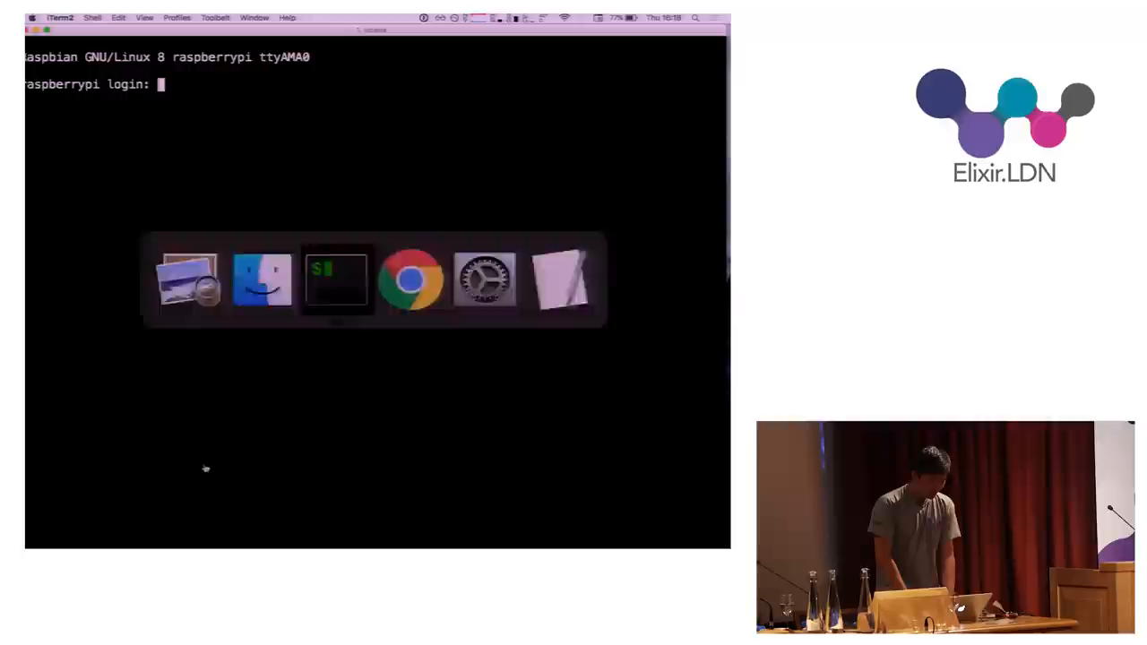
Log in to the Raspberry Pi as user pi
text(pi)
text(cd)
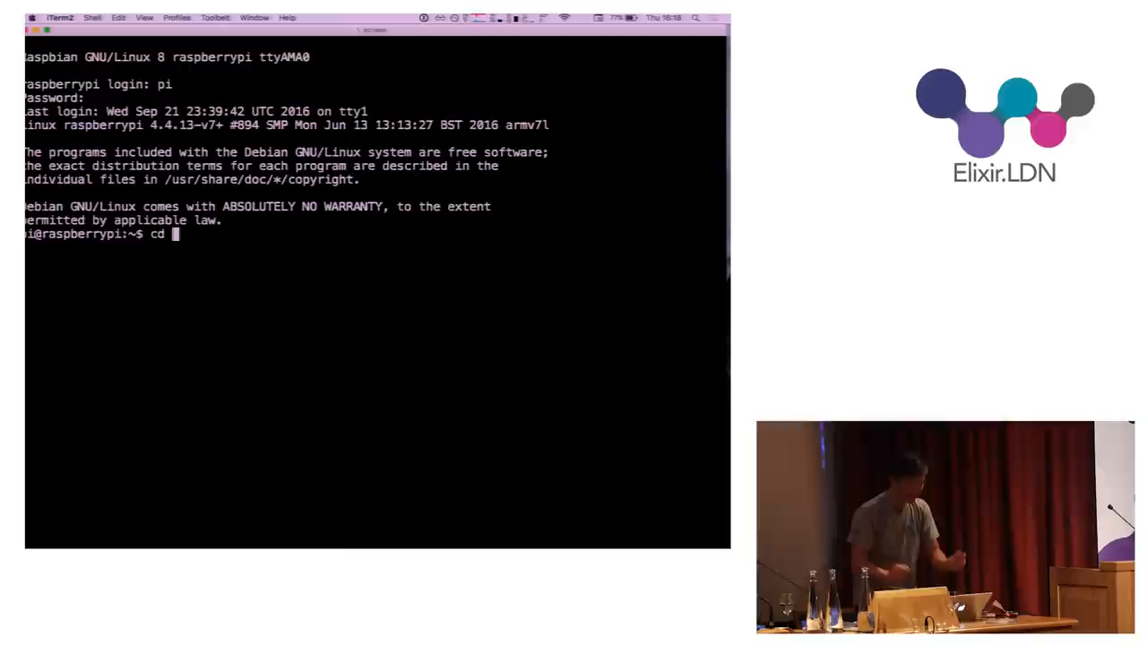
key(Backspace)
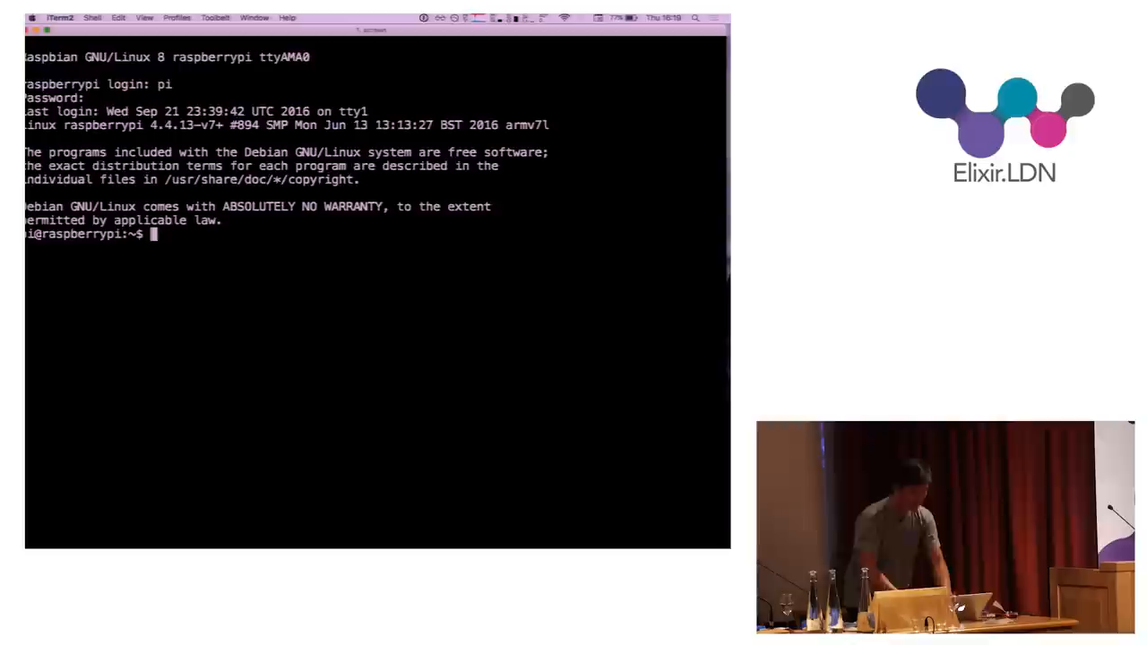
text(iex)
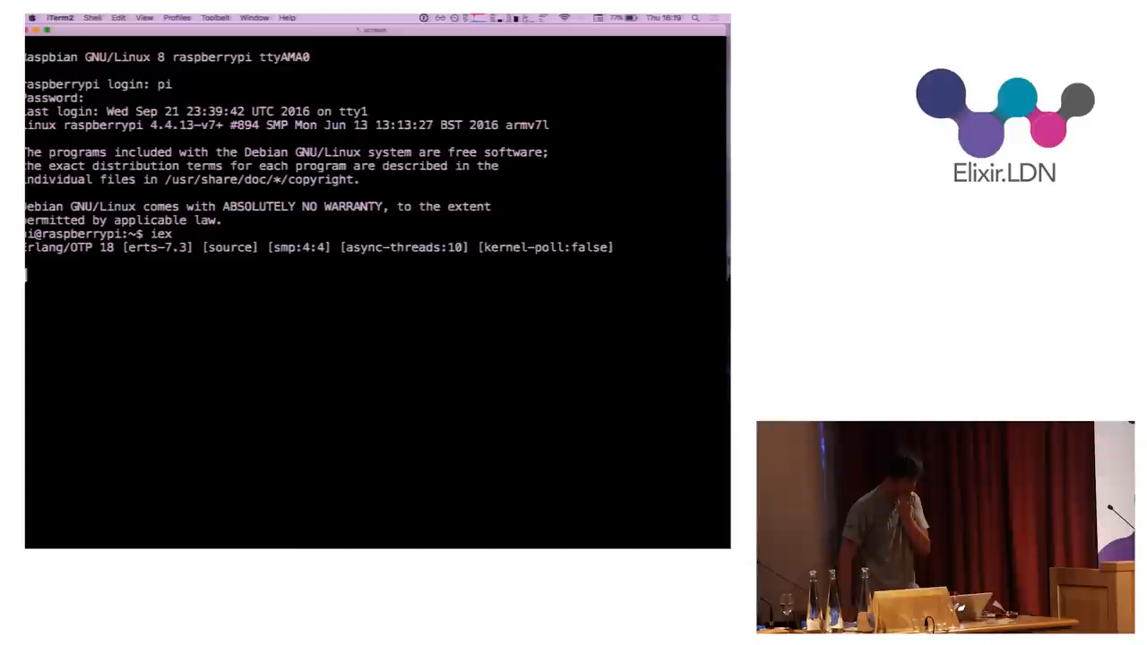
key(Return)
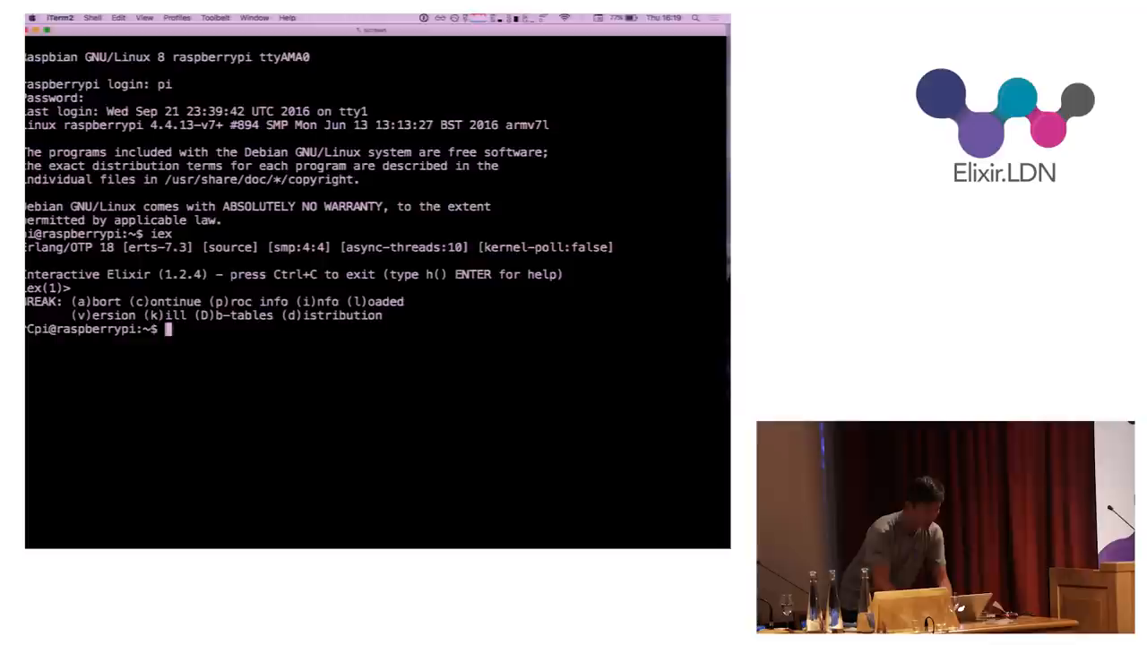
Create the test project with mix new and add the elixir_ale dependency
text(mix new test)
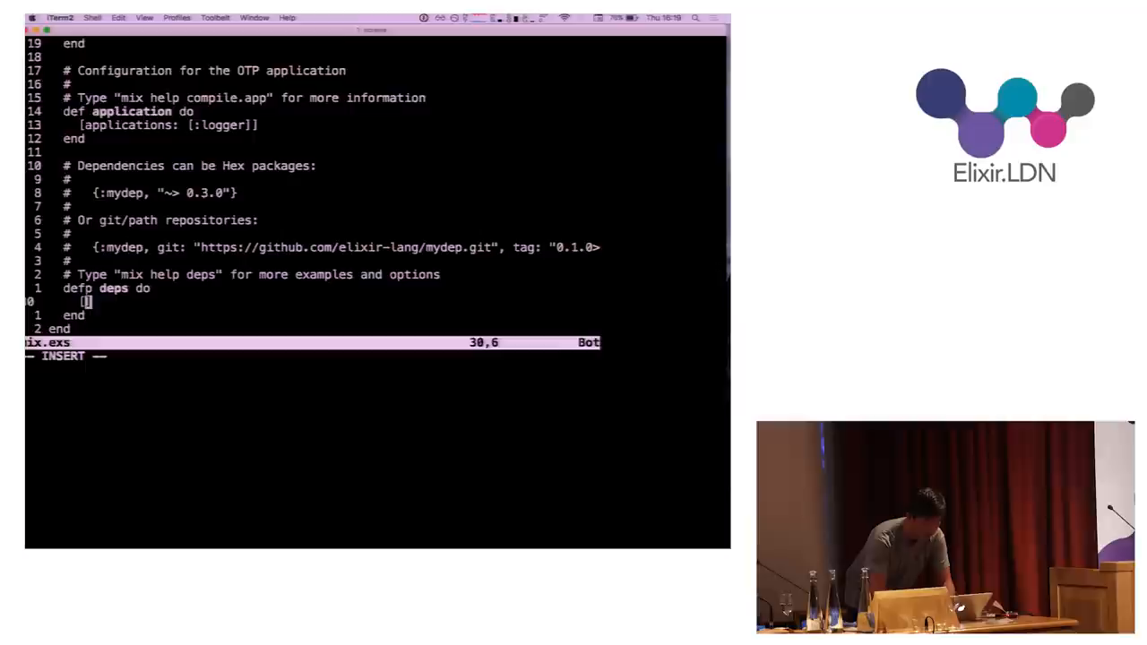
text({:elixir_ale, ")
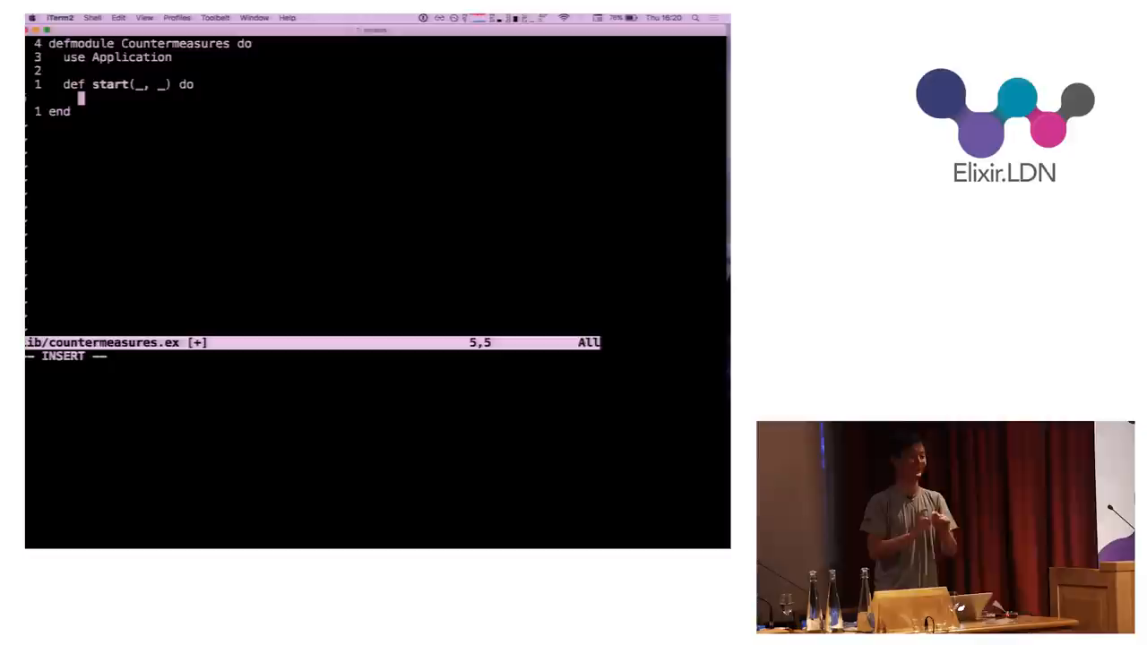
Open GPIO pin 17 as the laser output and toggle it with Gpio.write calls
text({:ok, la)
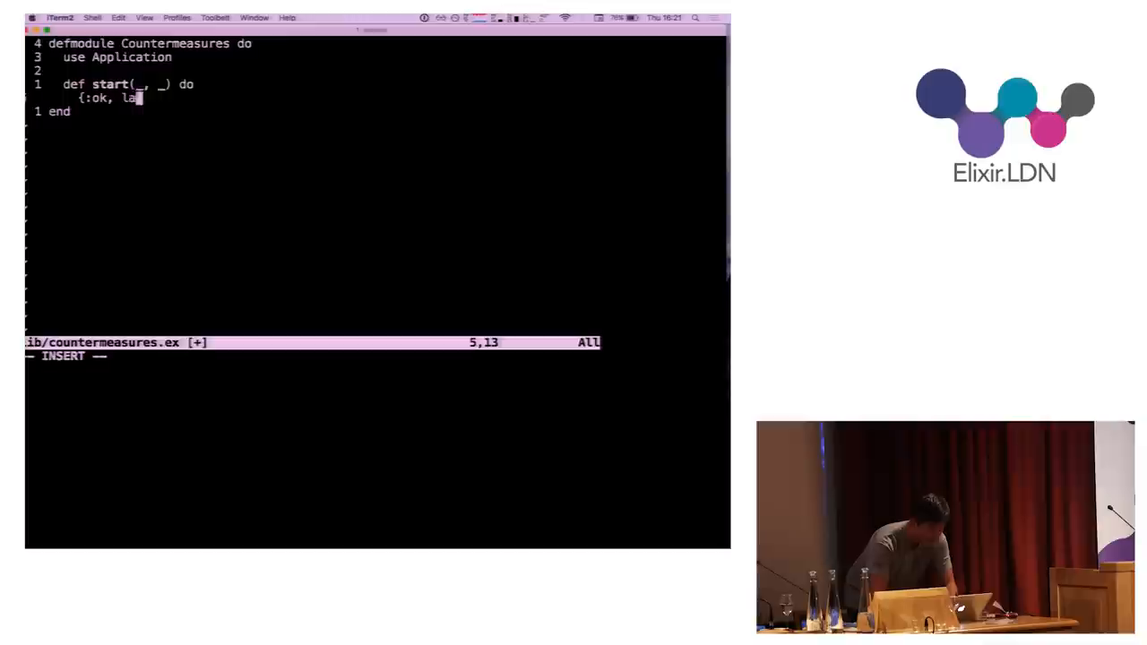
text(ser} = Gpio.st)
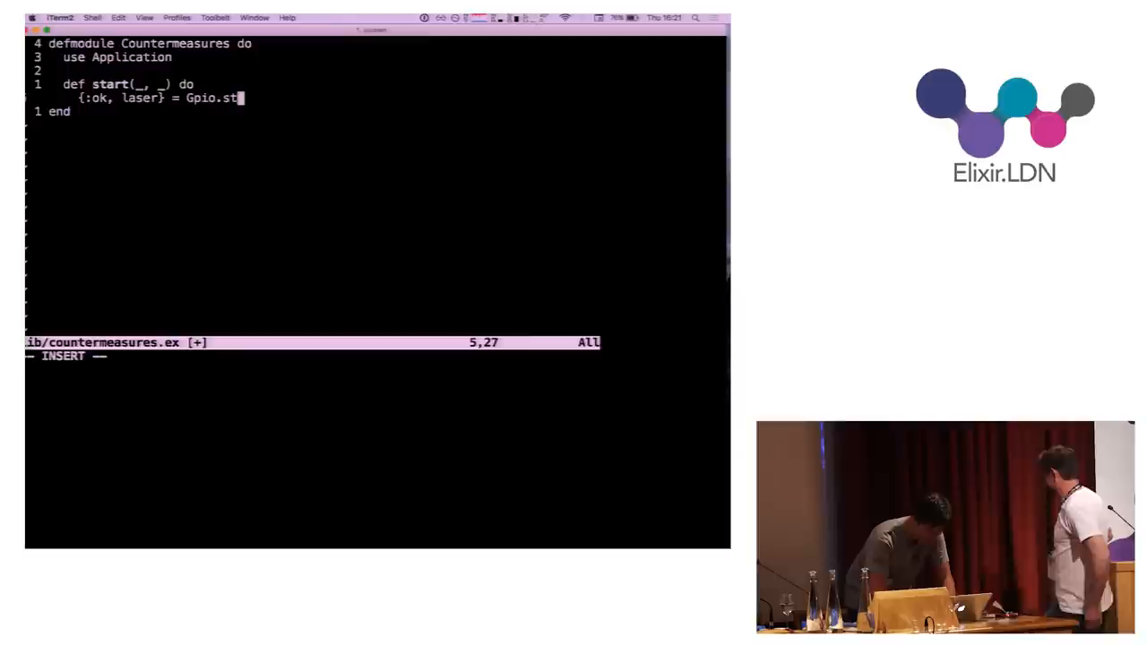
text(art_link(17, :output)
text(end)
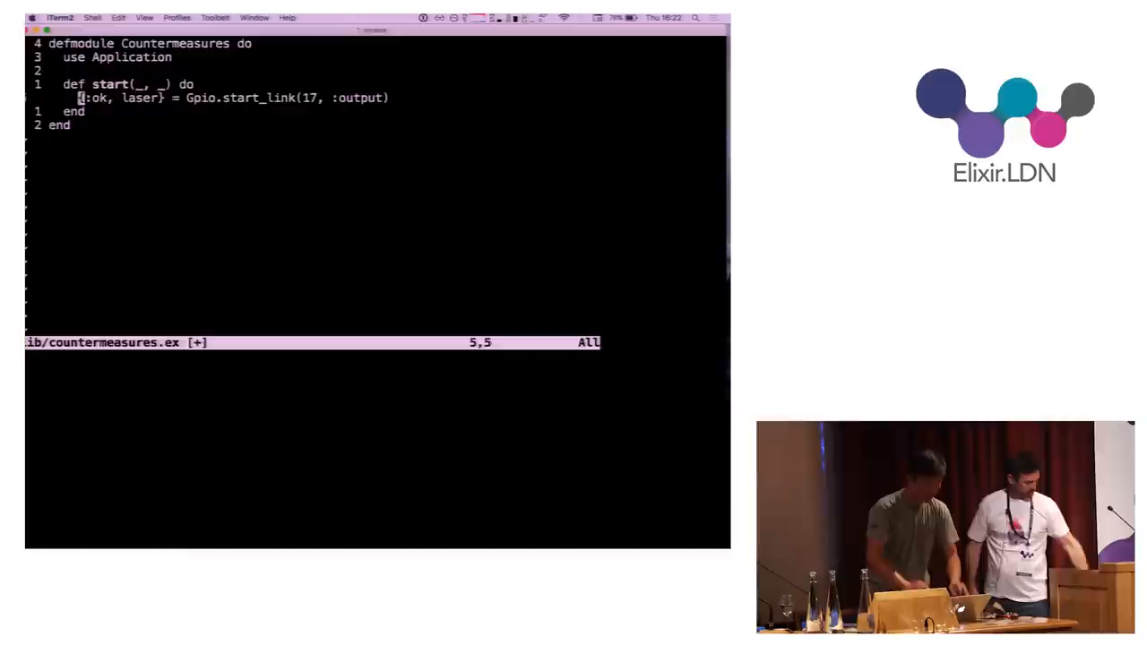
text(Gpio.write(laser, 0)
text(iex -S mix)
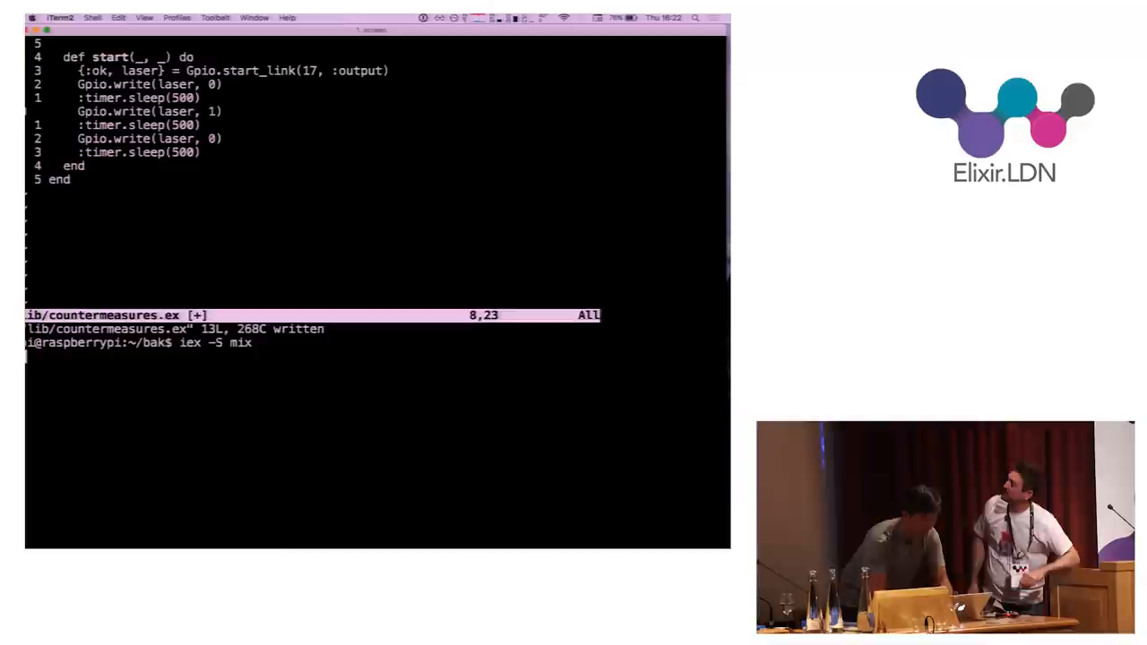
key(Return)
text({:ok, sensors} = I2c.start_)
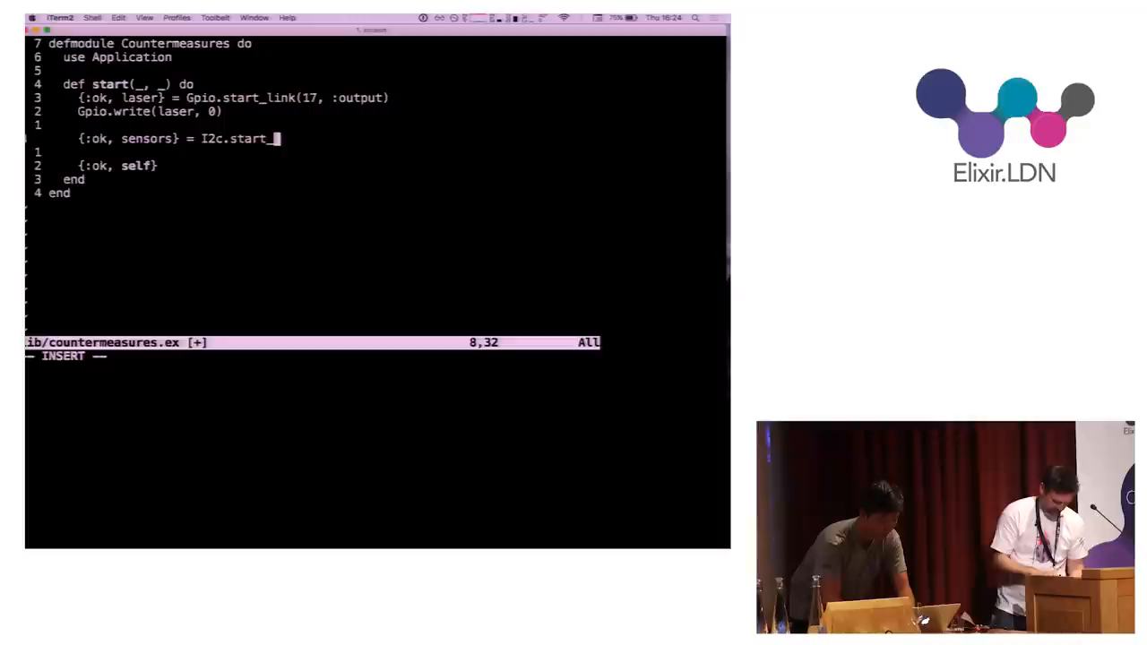
Connect to sensors with I2c.start_link("i2c-1", 0x48) and check the bus via sudo i2cdetect -y 1
text(link("i2c-1", 0x48)
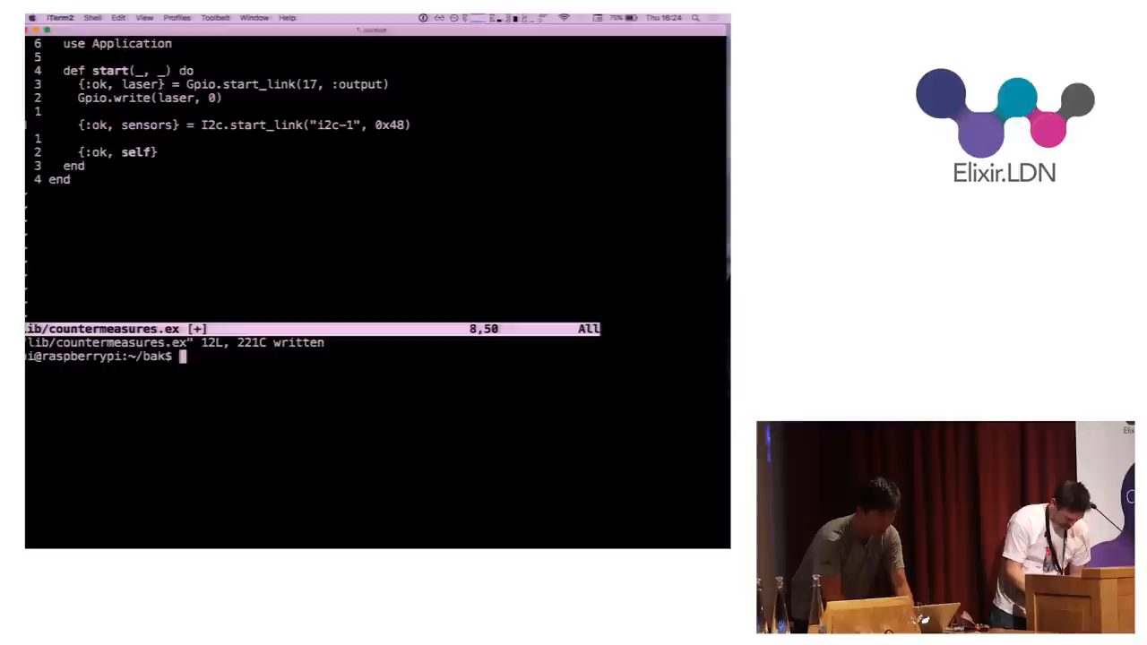
text(sudo i2cdetect -y 1)
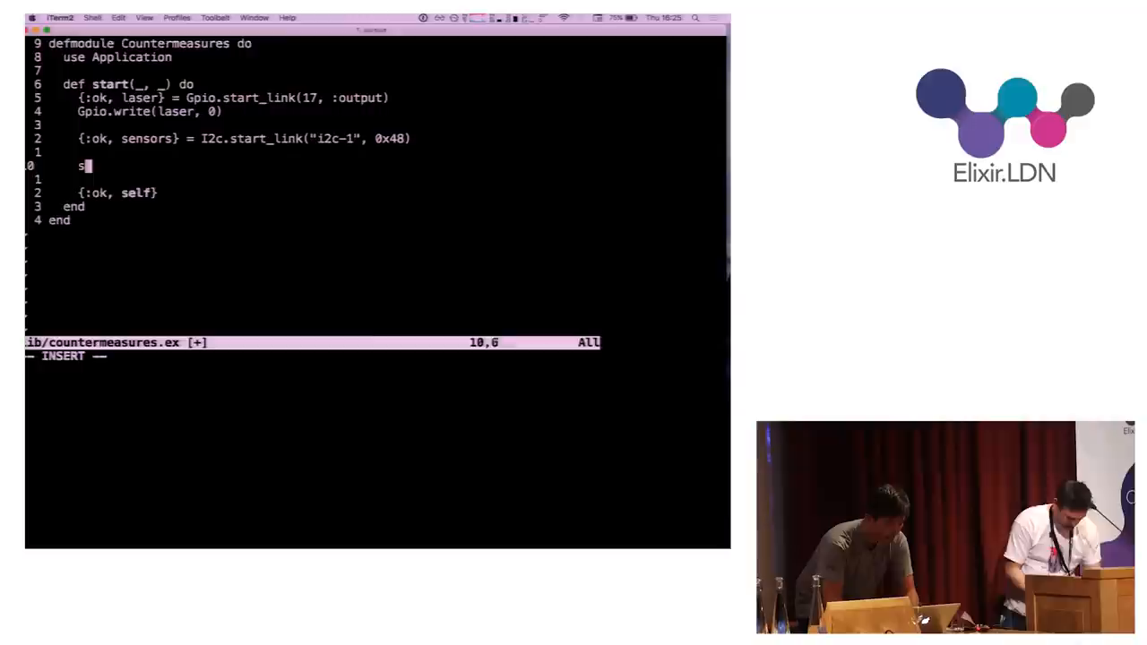
Spawn loop(%{sensors: sensors}) from start and begin a def loop function
text(pawn(fn -> loop(%{s)
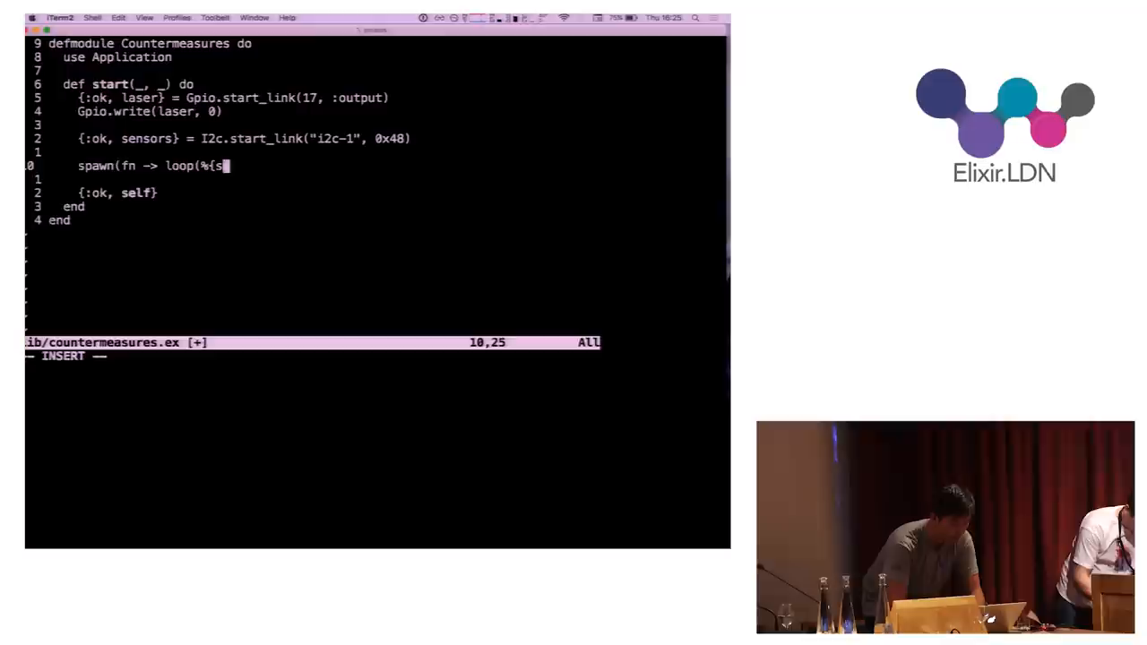
text(ensors: sensors}) end)
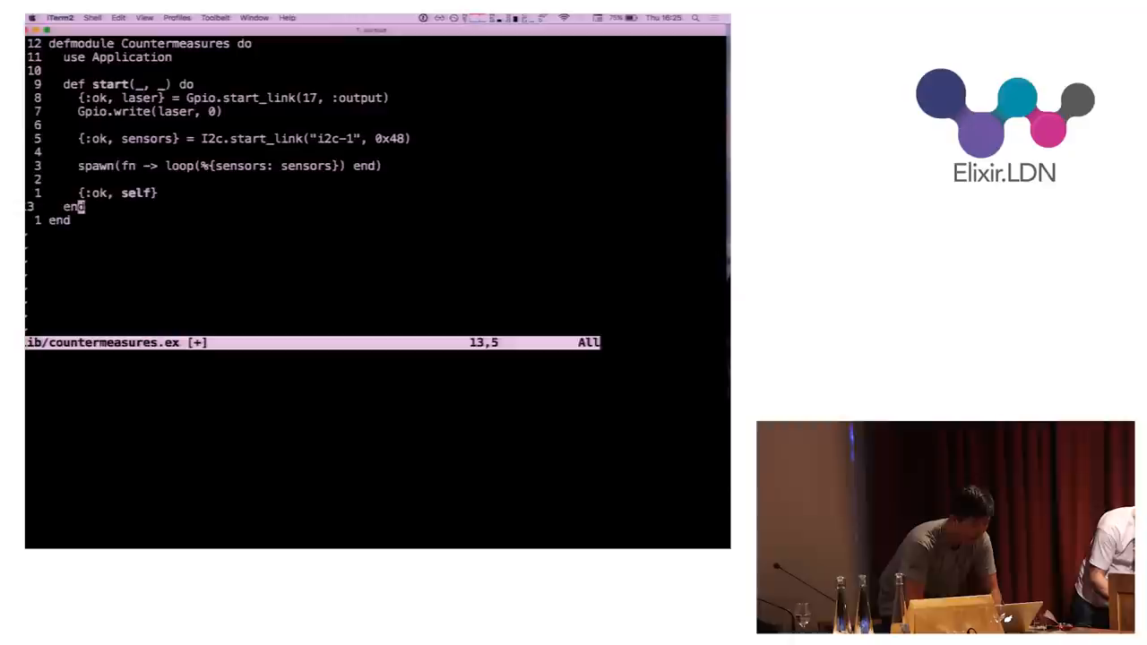
text(def loop)
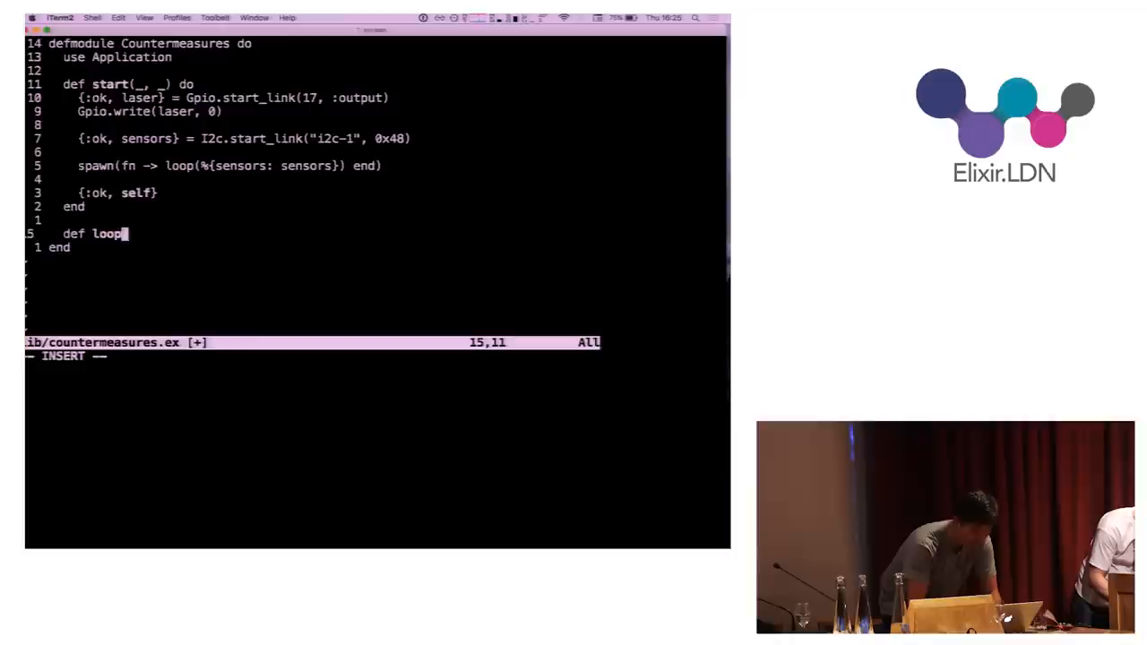
Define loop taking %{sensors: sensors} state, starting with :timer.sleep(200)
text((%{sensors: sensors} = state) do)
text(end)
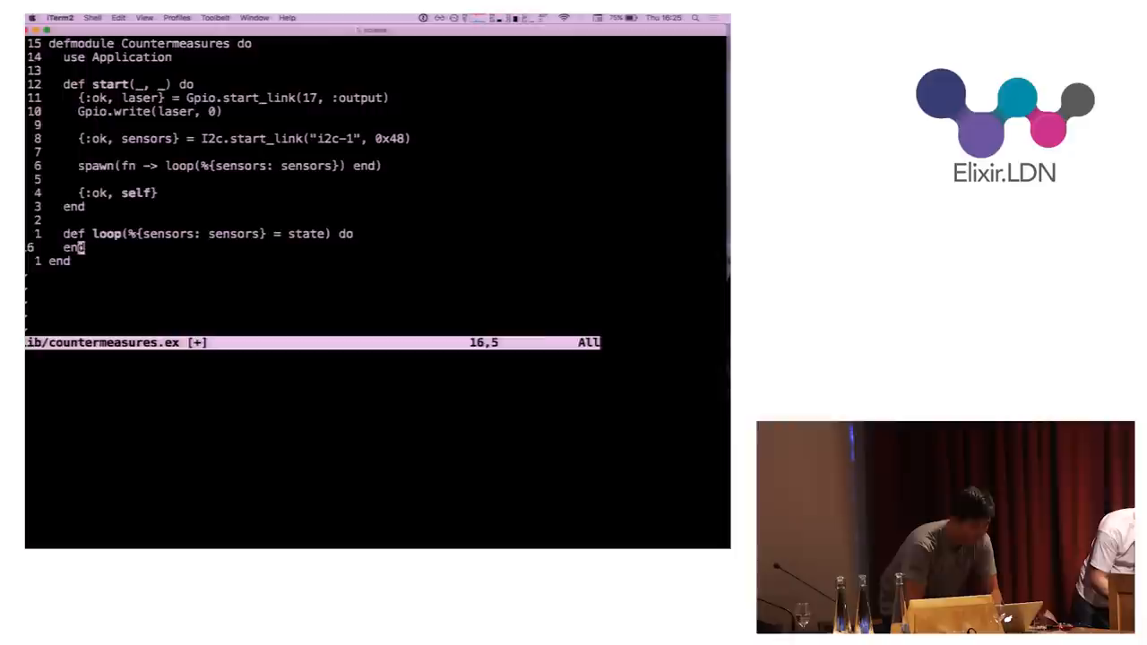
text(:timer.sleep(200)
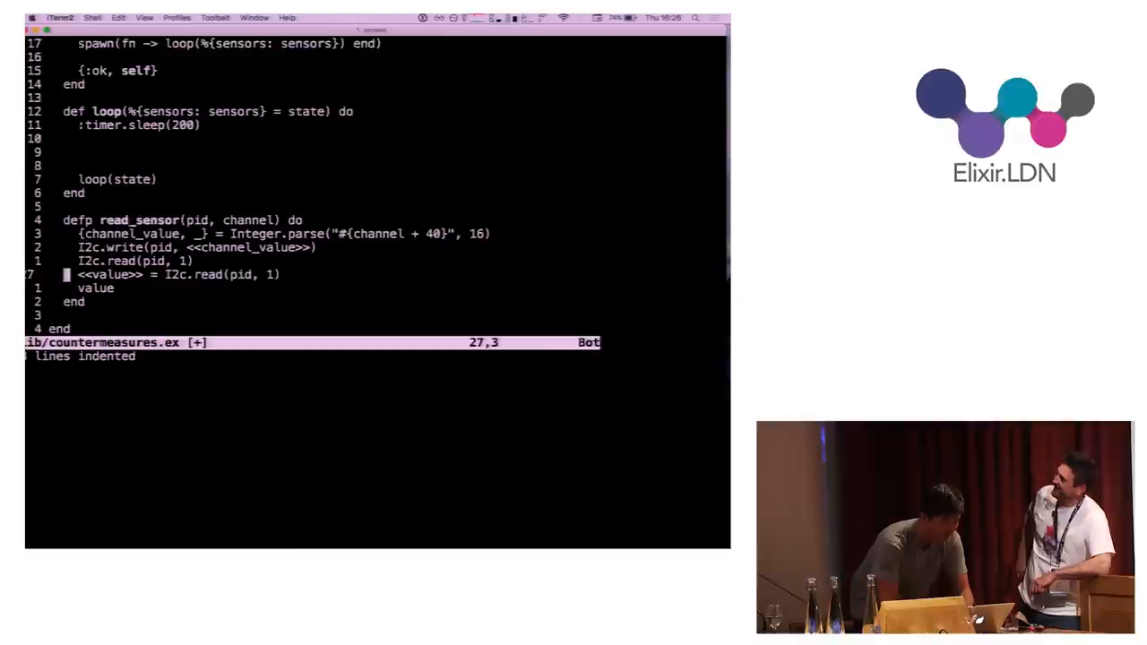
Add value = read_sensor(sensors, 0) inside the loop body
key(i)
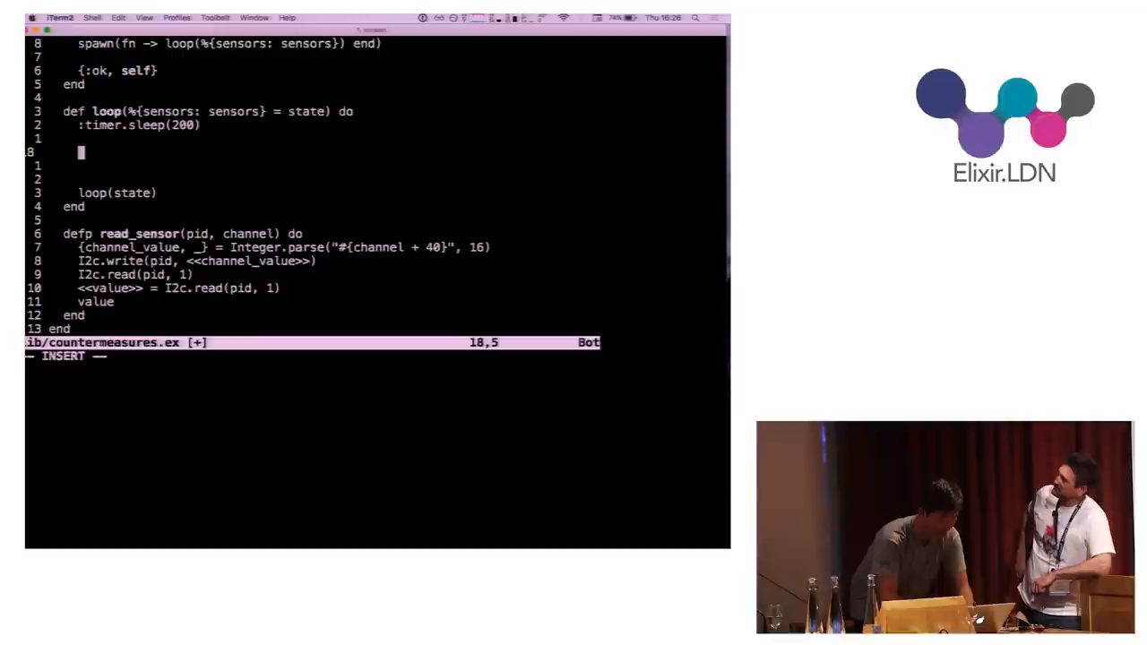
text(read_sensor(sensors, 0))
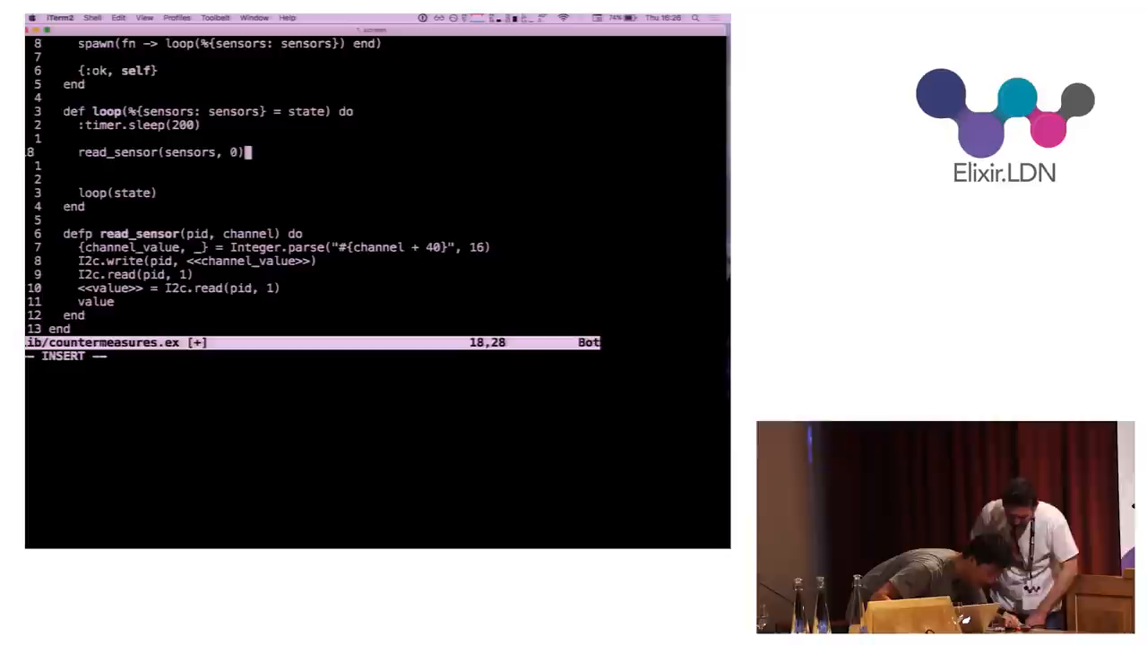
text(value =)
click(377, 166)
text(IO.puts value)
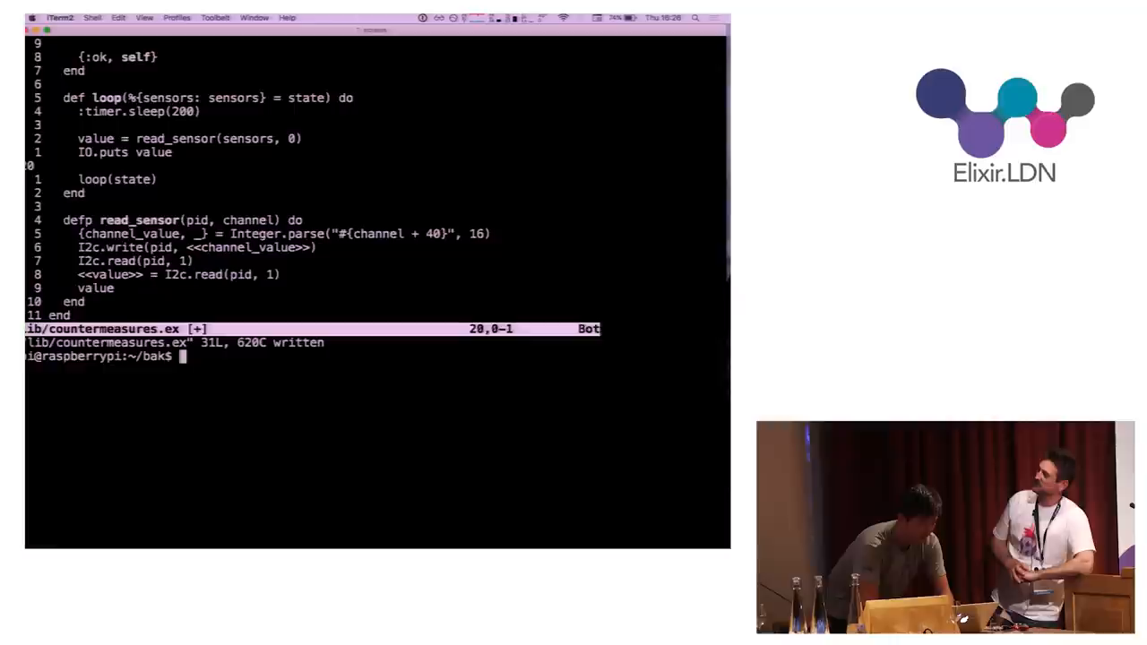
Run the app with iex -S mix to stream sensor readings, then stop it
text(iex -S mix)
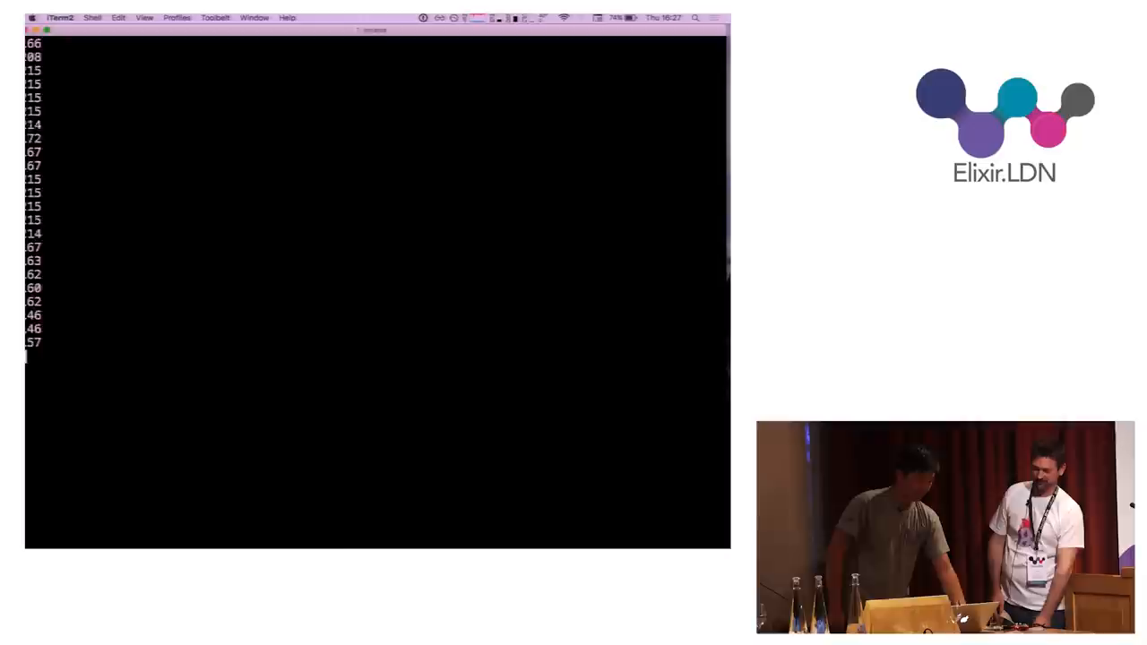
key(ctrl+c)
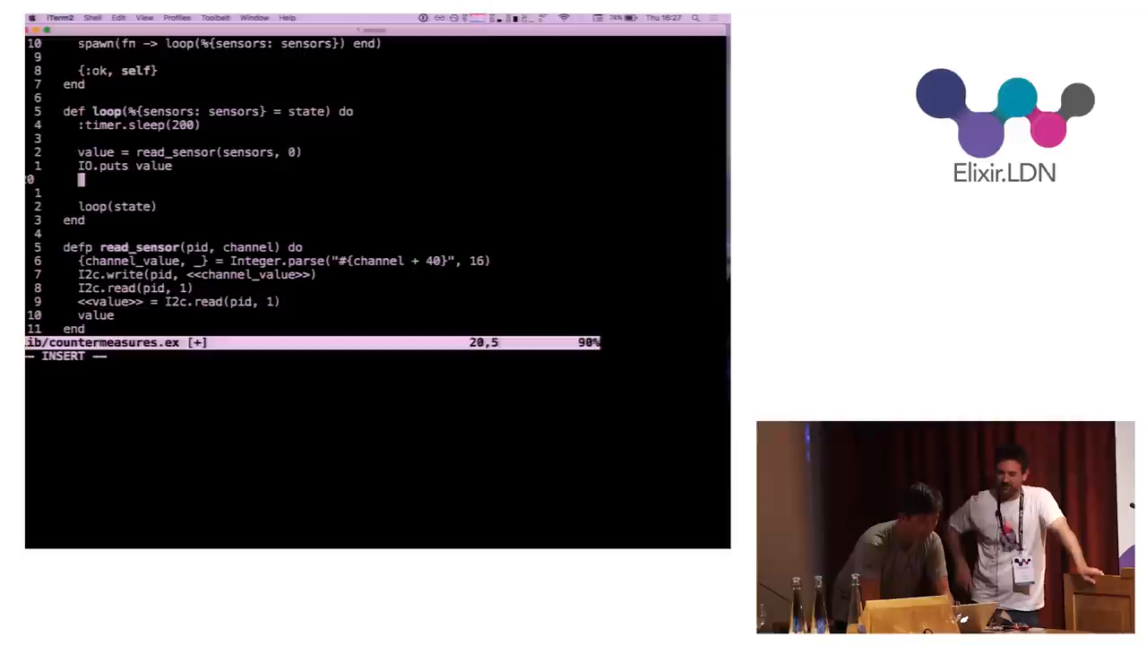
Print 'Laser triggered!' only when value < 180, then launch the project with iex -S mix
text(if value < 180)
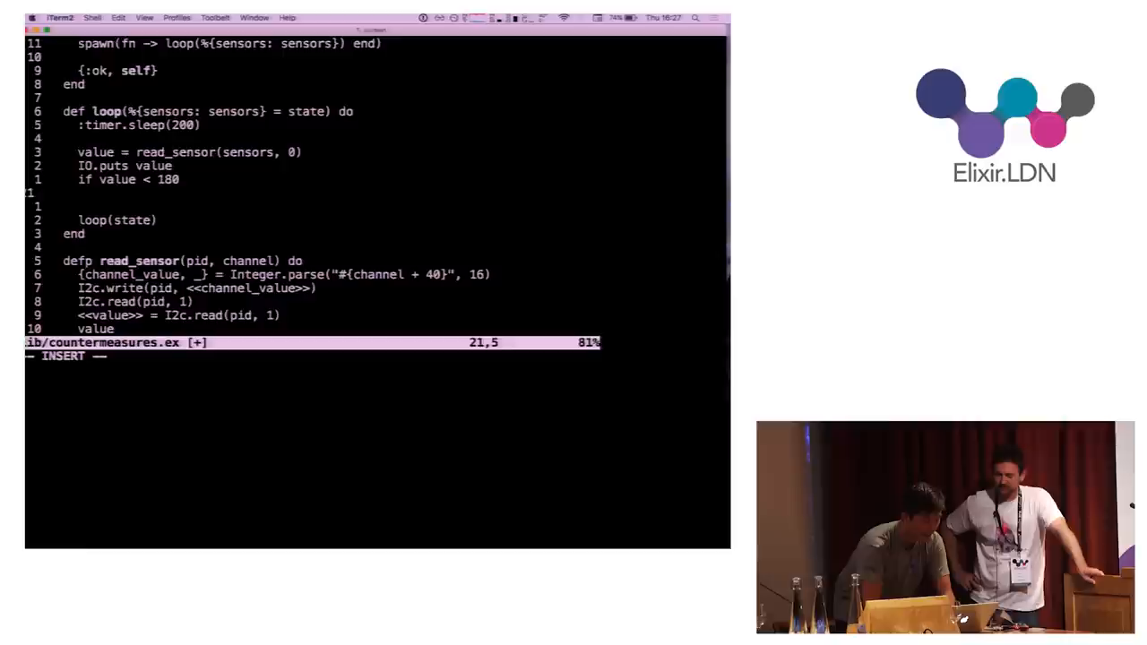
text(do)
text(iex -S mix)
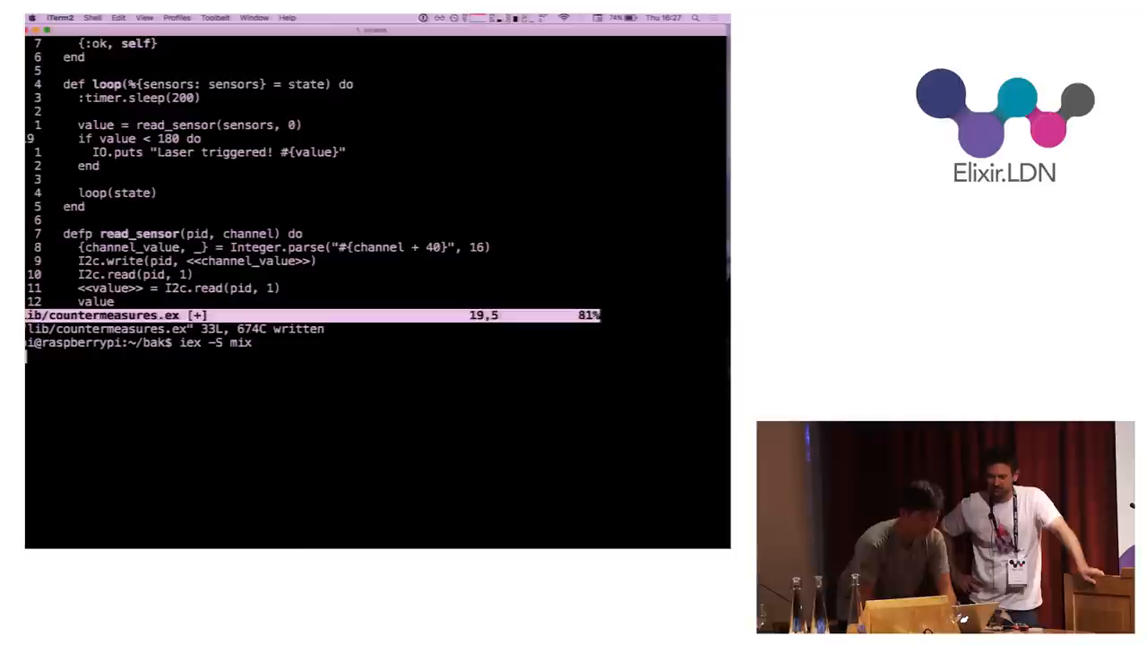
key(Return)
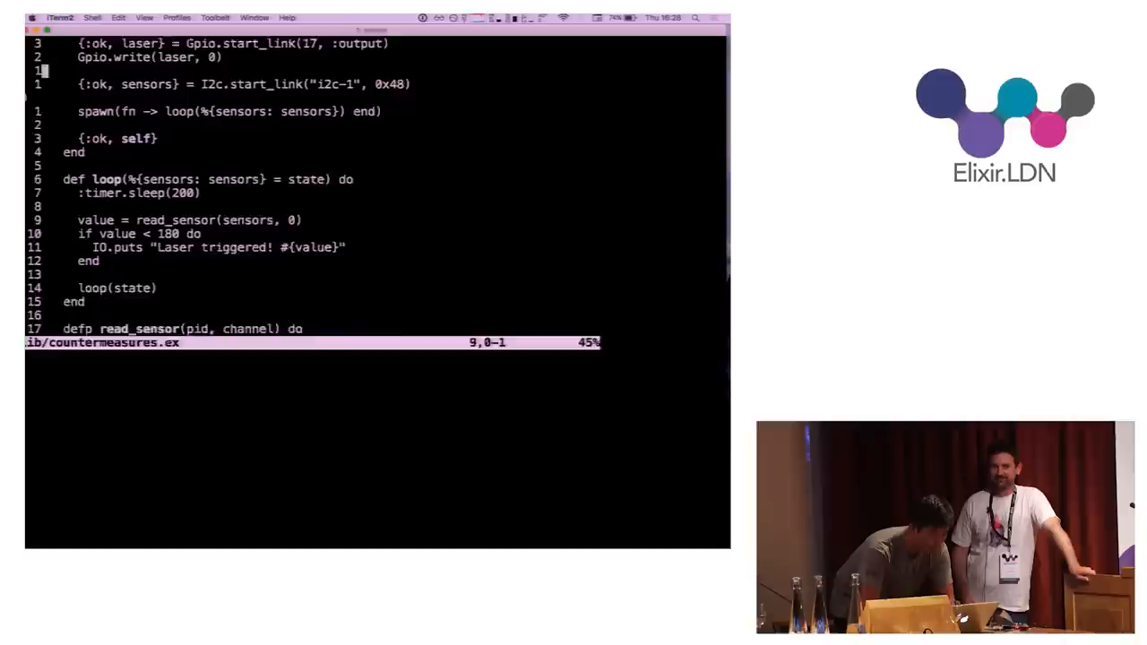
Add IO.puts "Intrusion Countermeasures ON!" to start/2 and save the module
text(IO.puts "Intrusion Countermeasures ON!)
click(377, 356)
text(wq)
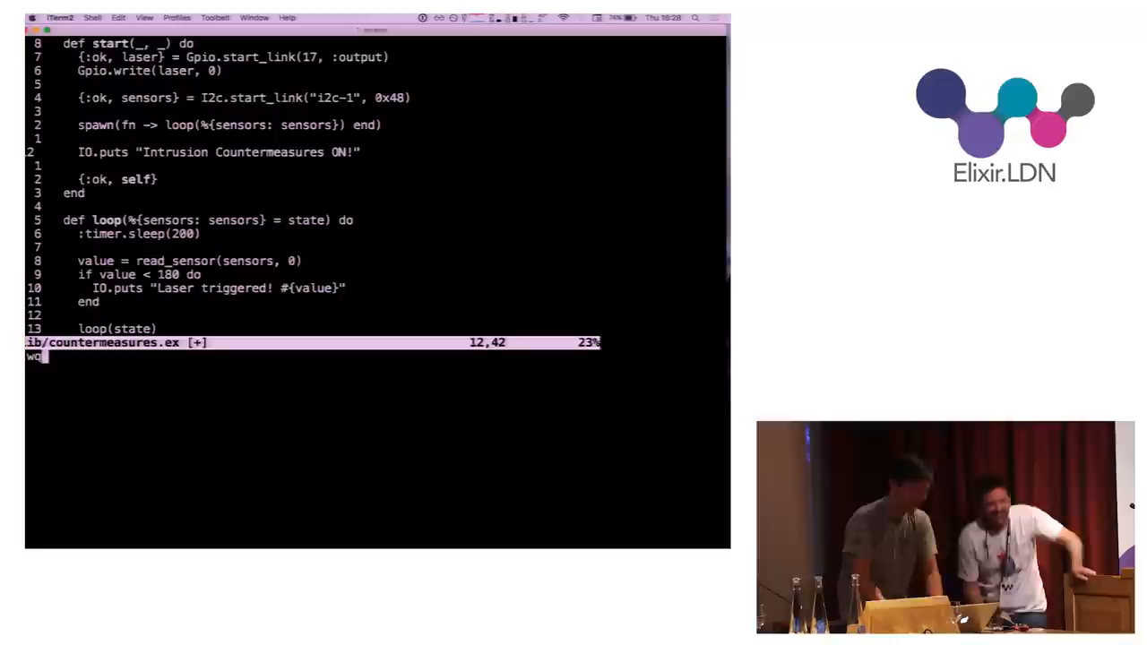
key(Return)
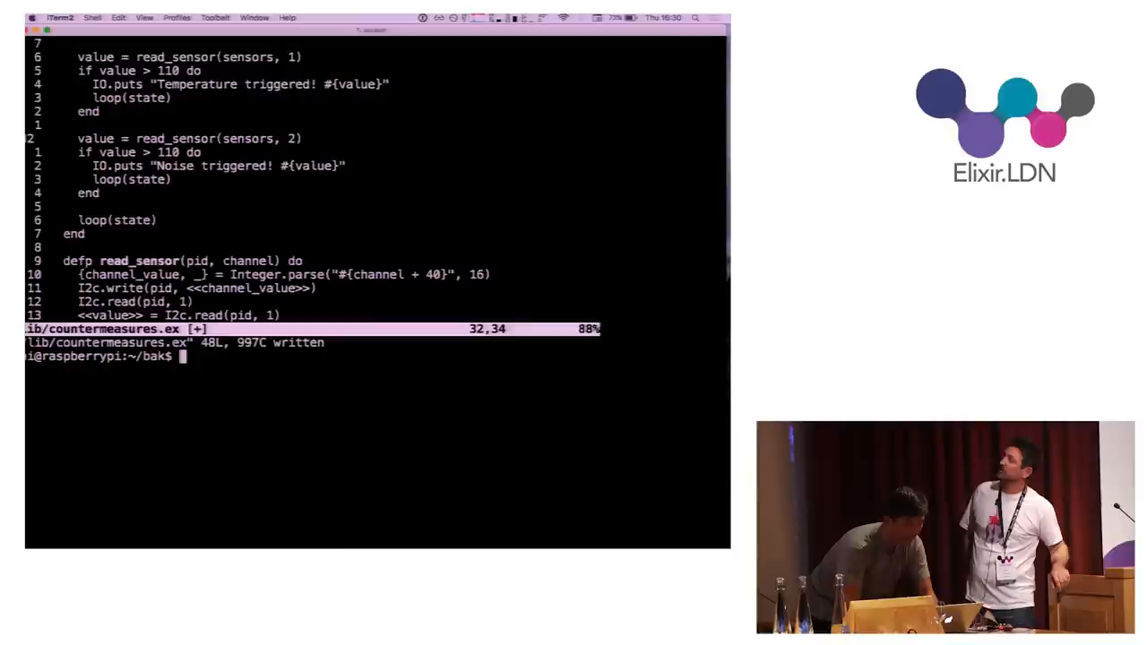
Compile and run the updated countermeasures project in the shell with iex -S mix
text(iex -S mix)
click(140, 151)
text(<)
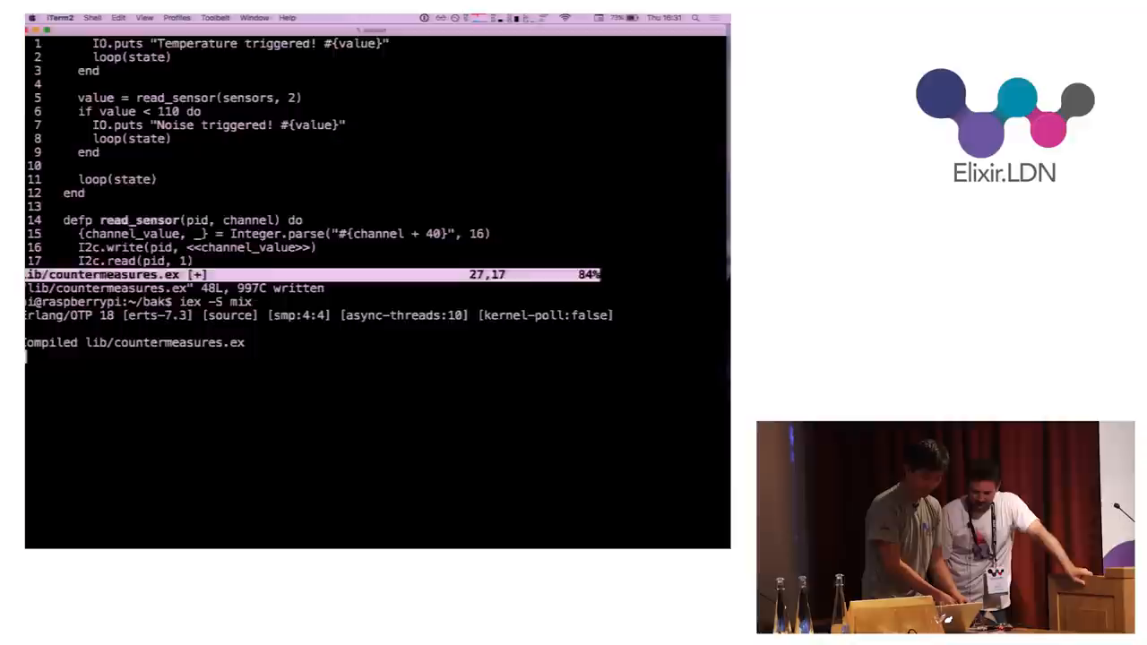
Stop the running iex session and retype the temperature threshold value in countermeasures.ex
key(Return)
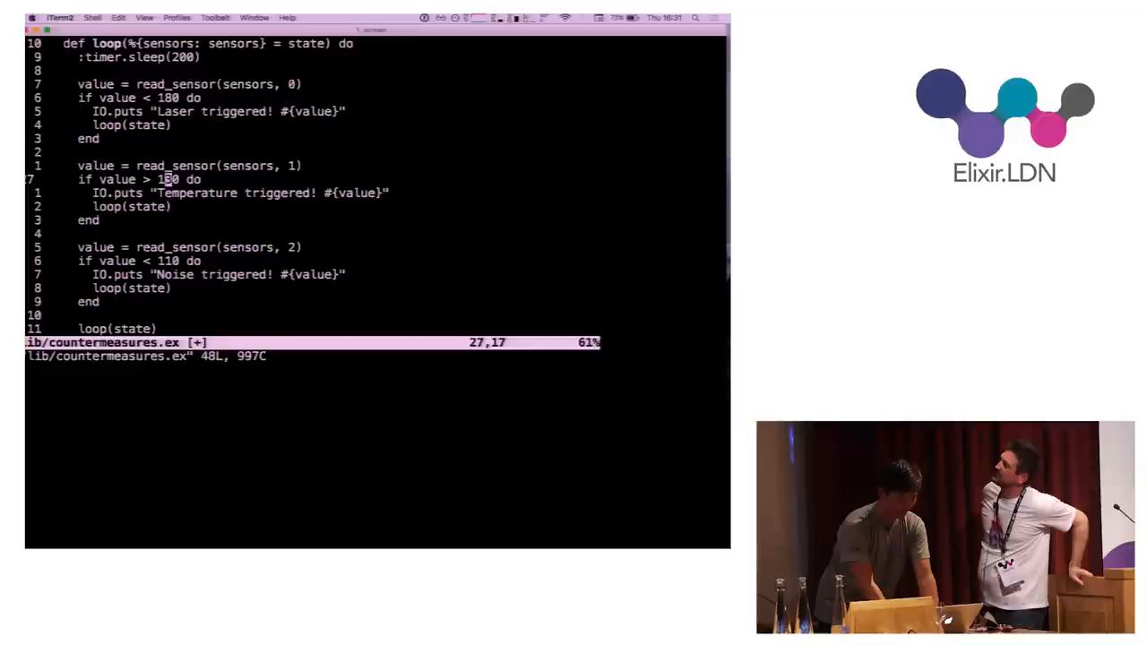
text(120)
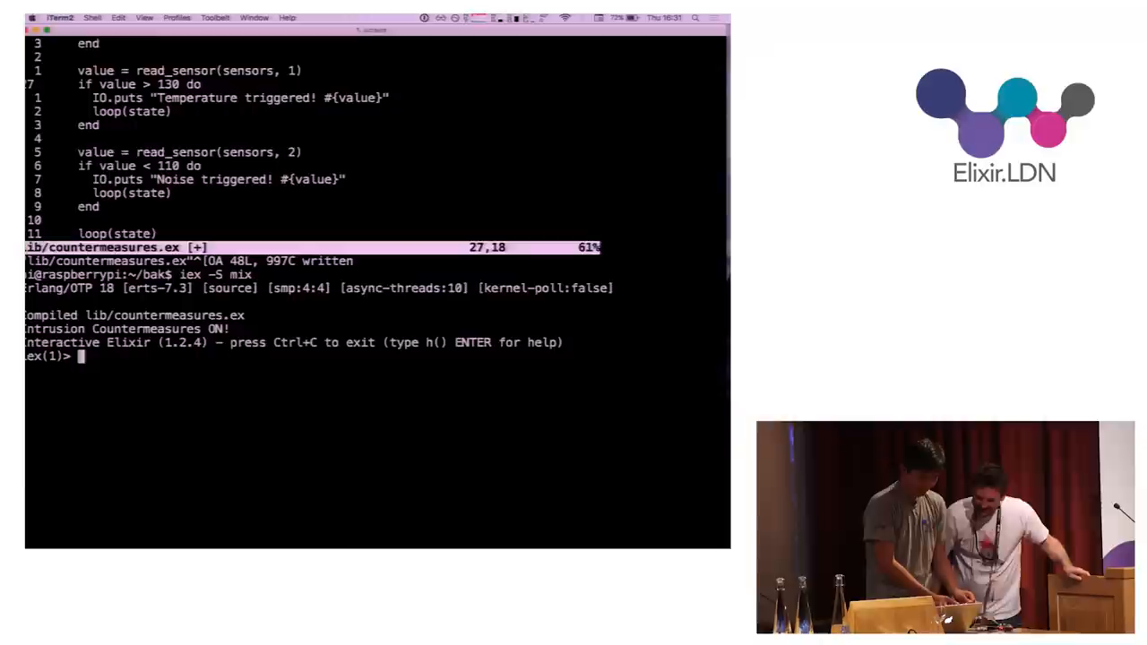
Reopen countermeasures.ex in vim to print the channel 1 reading and trigger below 120
text(vim)
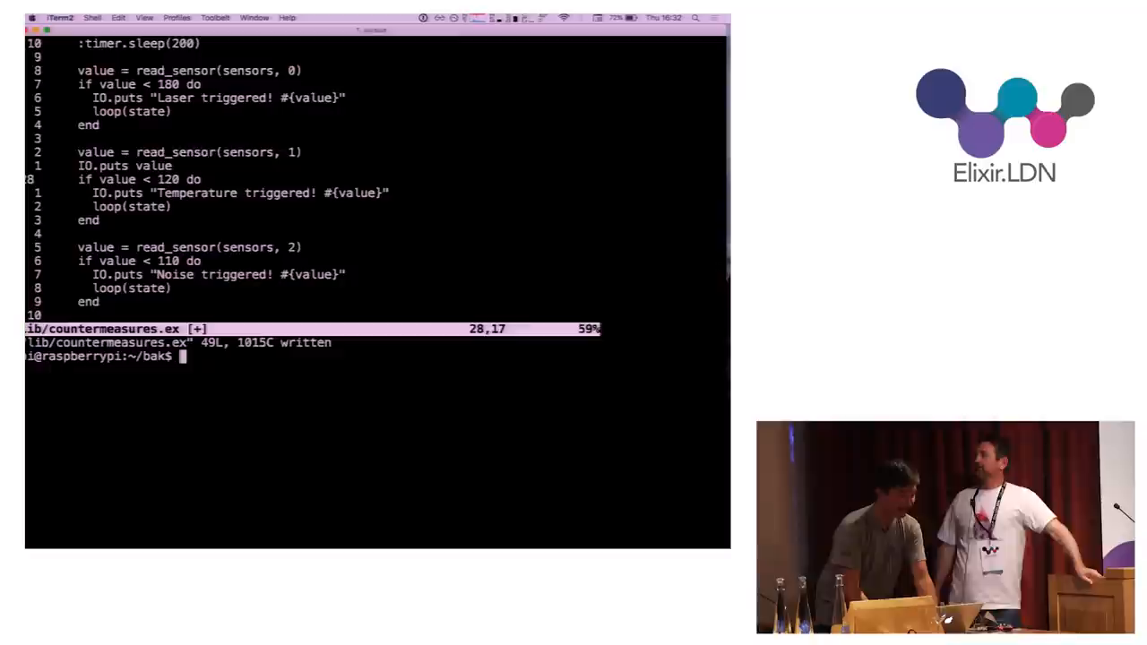
text(iex -S mix)
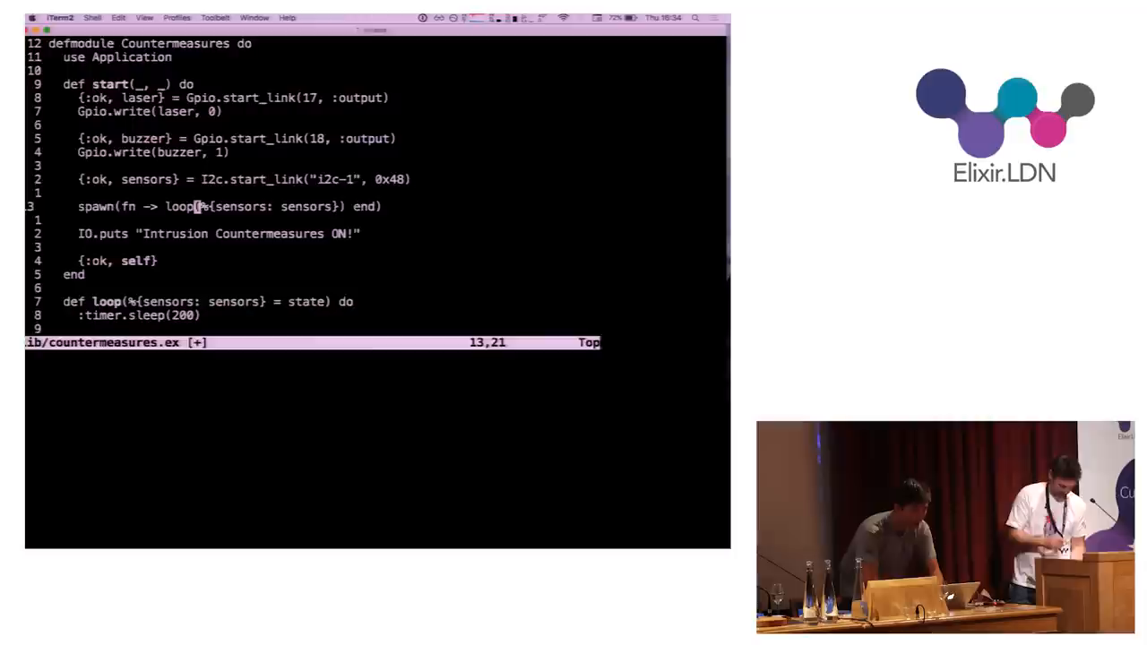
Pass the buzzer into the loop state and add a '# no alarm triggered' Gpio.write(buzzer, 1) branch
text(, buzzer: buzzer)
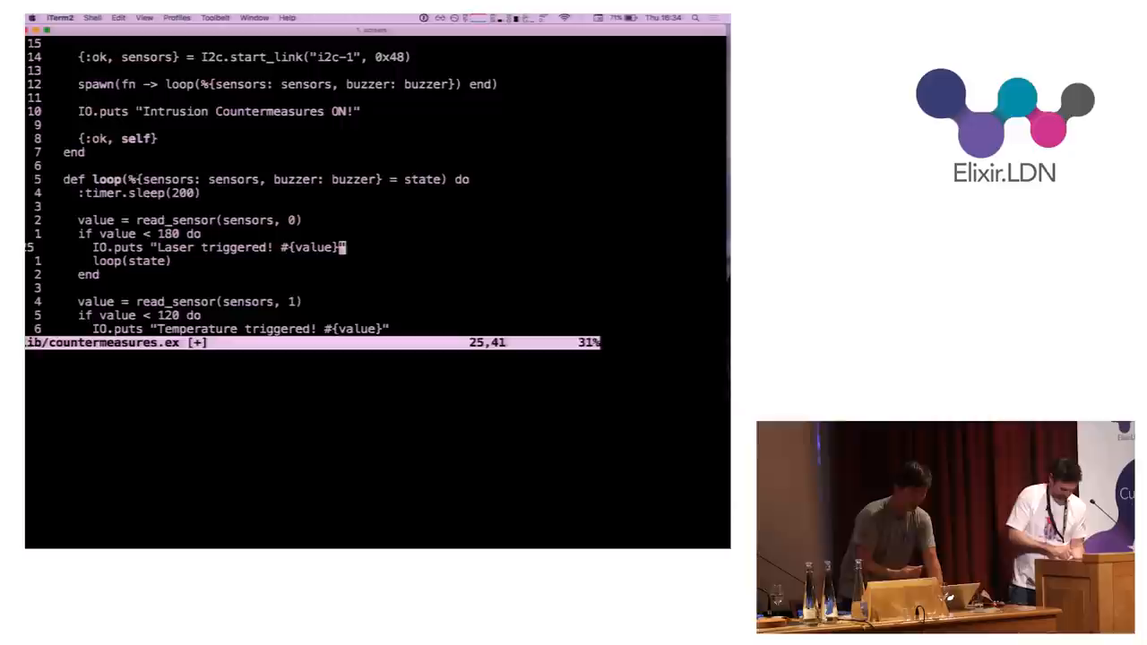
text(Gpio.write(buzzer, 0)
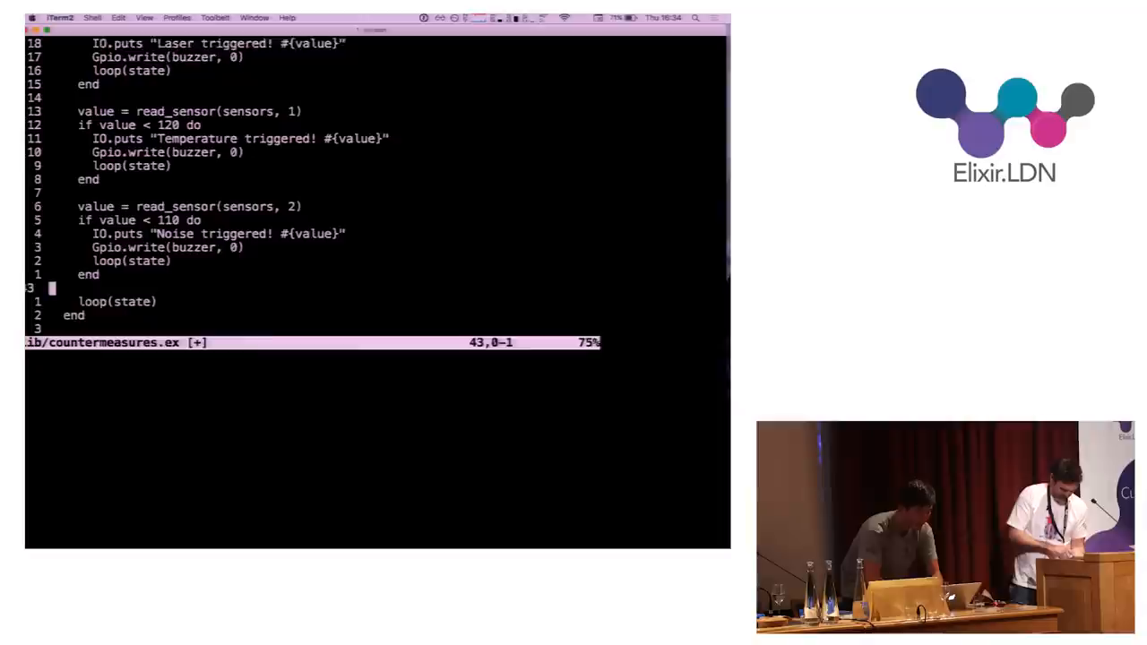
text(# no alarm)
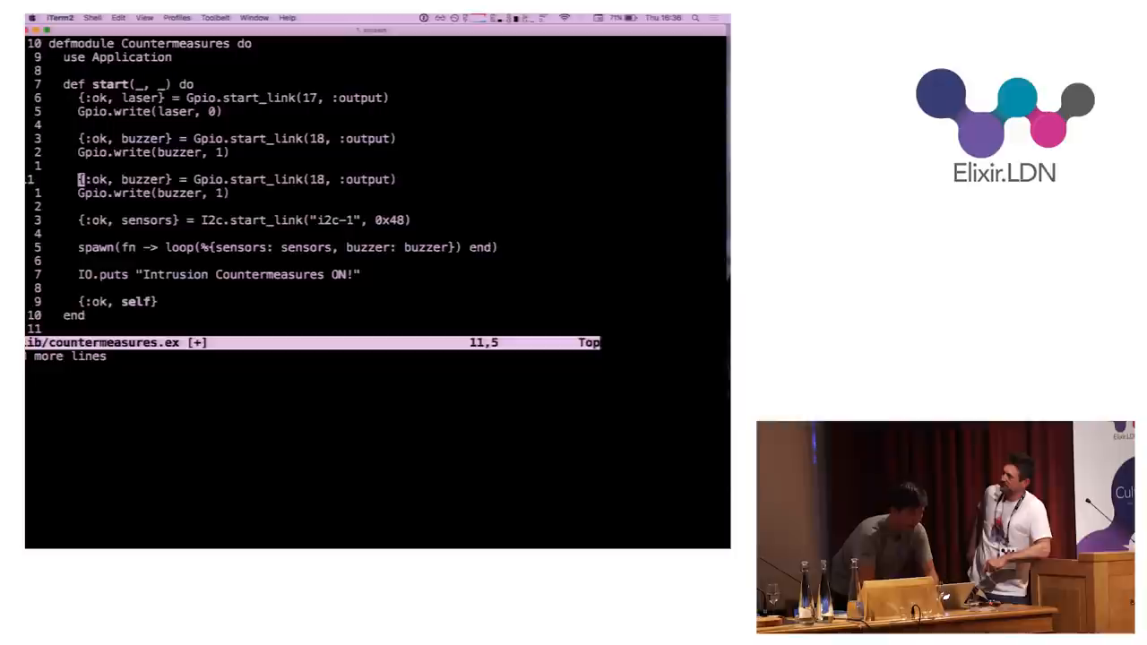
Add {:ok, vibration} = Gpio.start_link(23, :input) and include vibration in the spawn map
text(vibration)
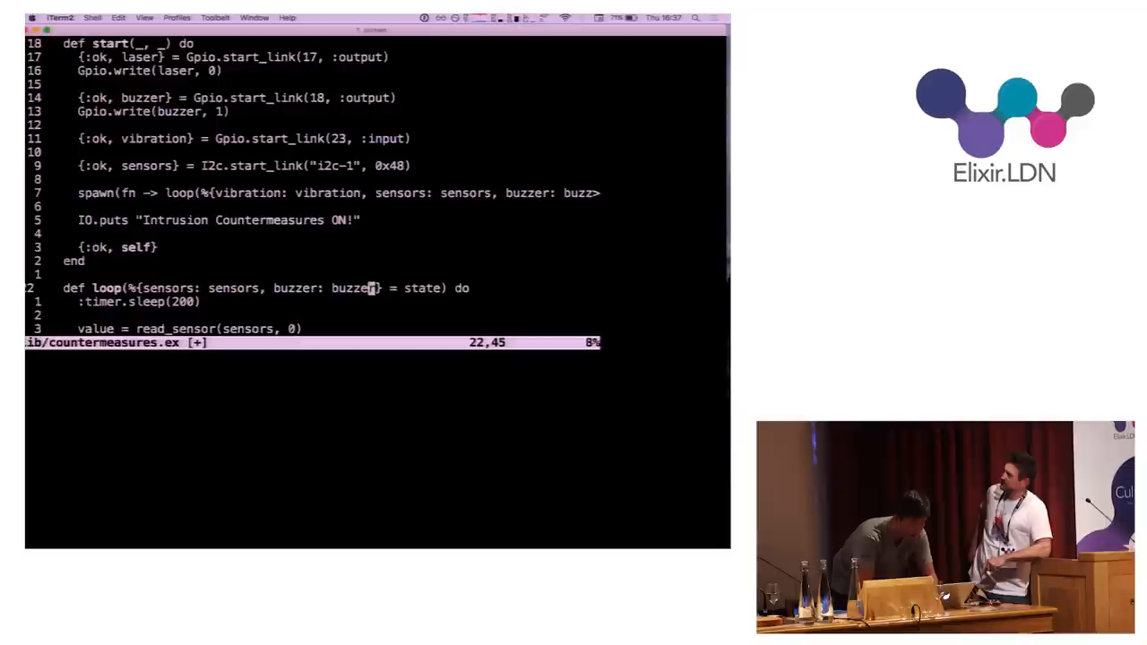
scroll(down, 3)
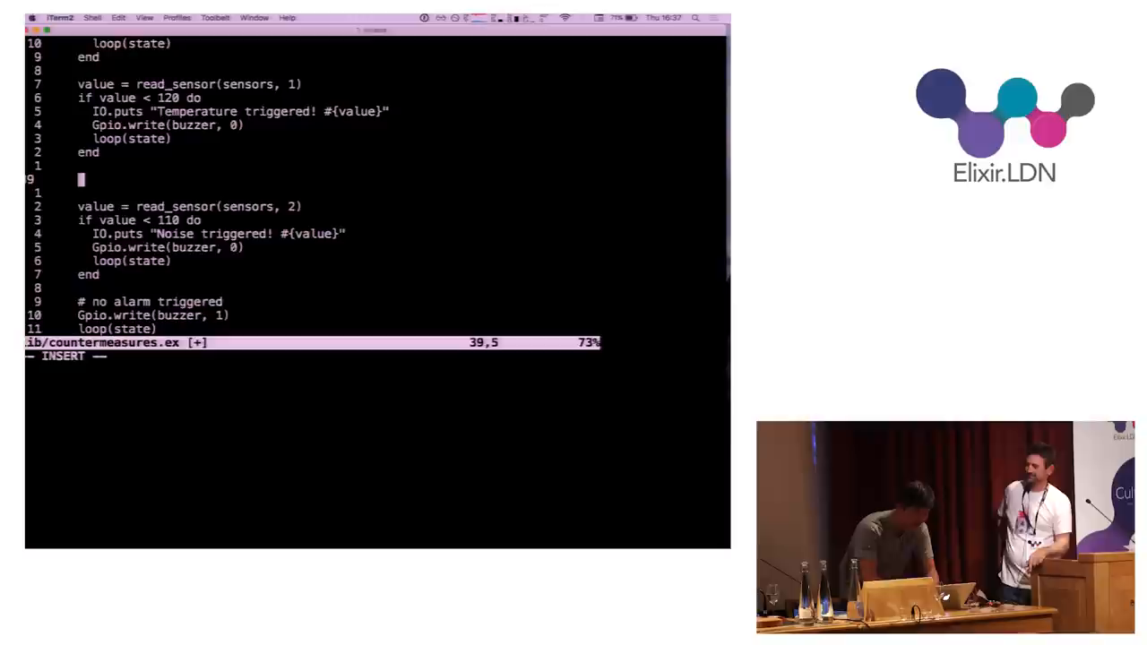
Insert value = Gpio.read(vibration) and IO.puts value after the temperature block, then save
text(value = Gpio.read(vibration)
text(IO.puts value)
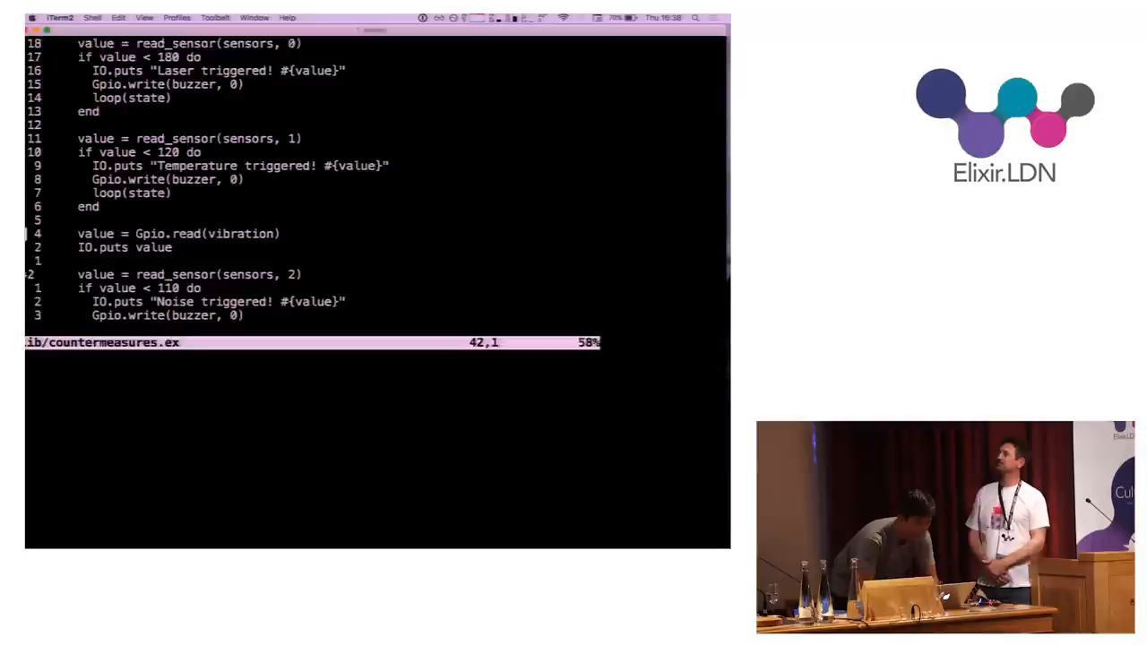
Add an if value == 0 block printing 'Vibration triggered!' and sounding the buzzer, then run iex -S mix
text(if value == 0 do)
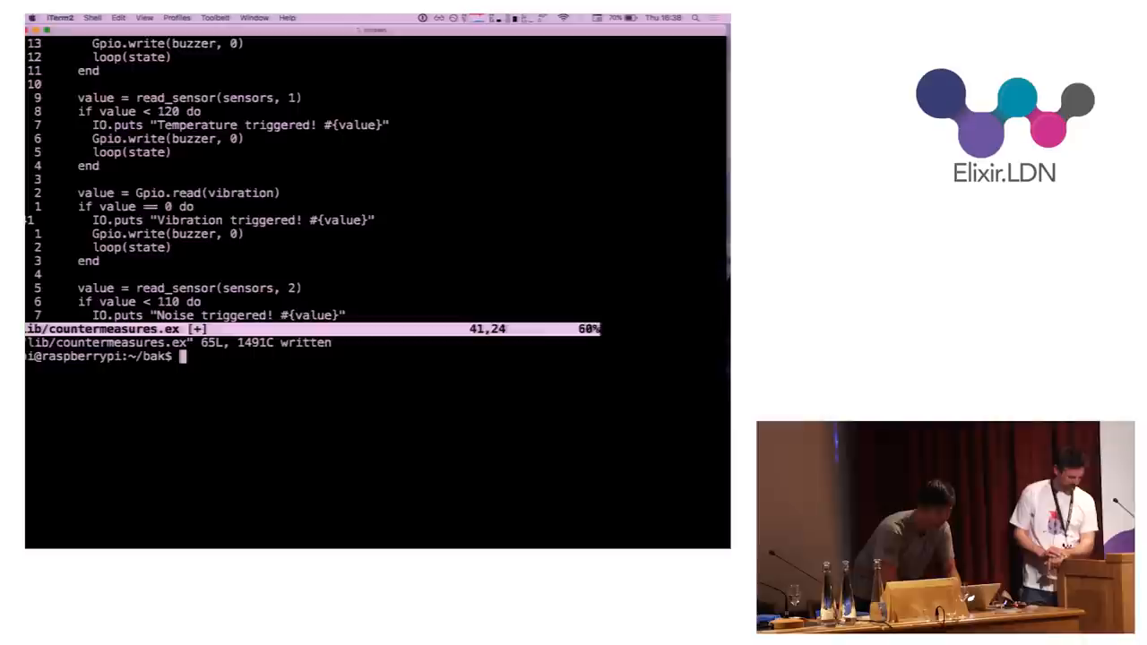
text(iex -S mix)
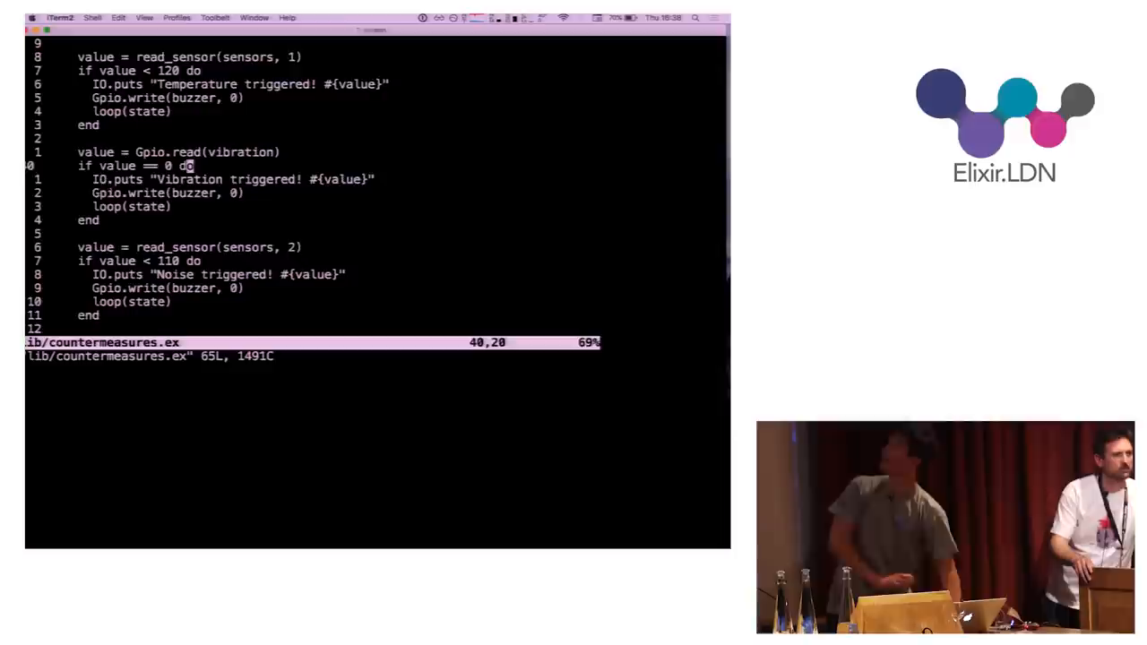
Save the file with :wq and stop the running alarm app with Ctrl+C
text(:wq)
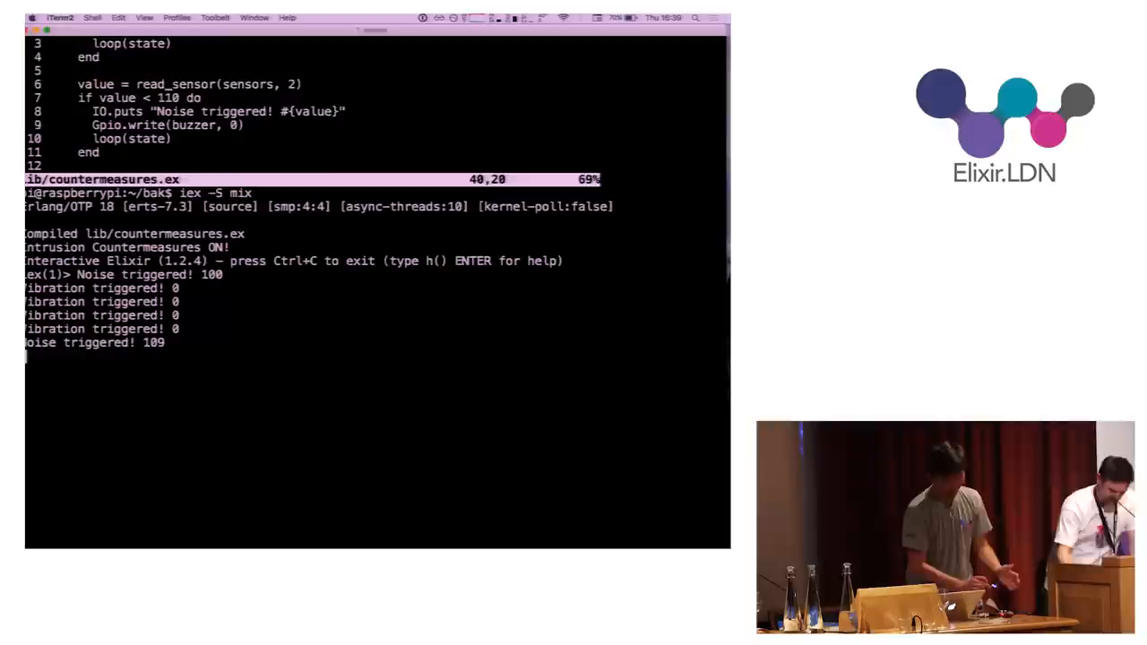
key(ctrl+c)
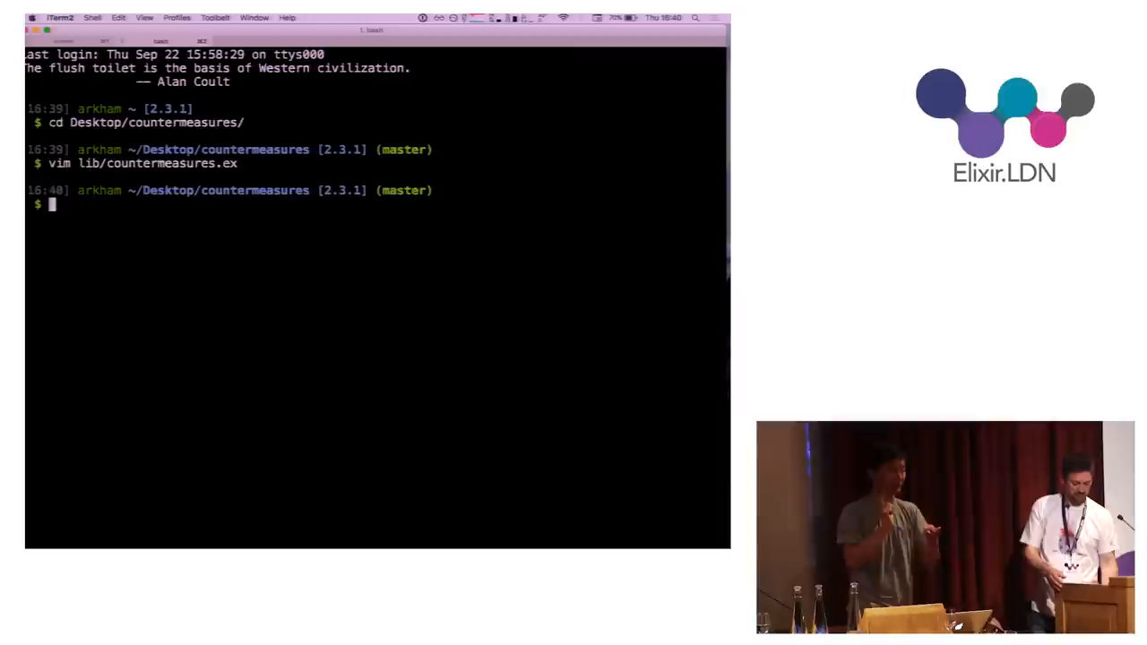
Build the firmware with mix firmware and burn it to the memory card with mix firmware.burn
text(mix firmware)
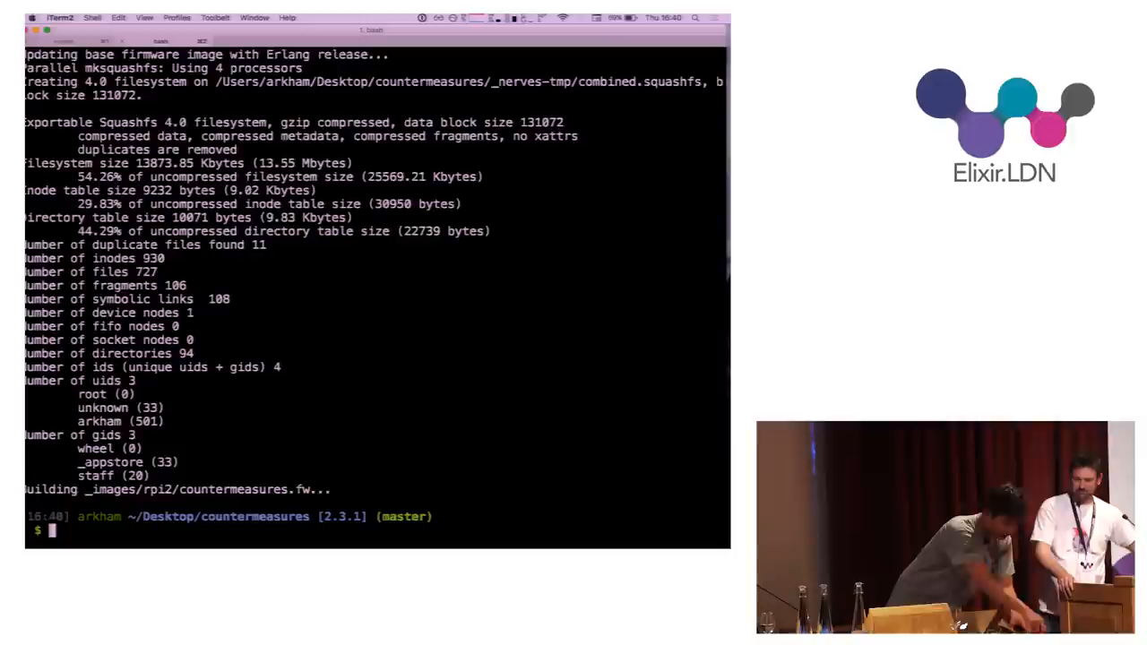
text(mix firmware.burn)
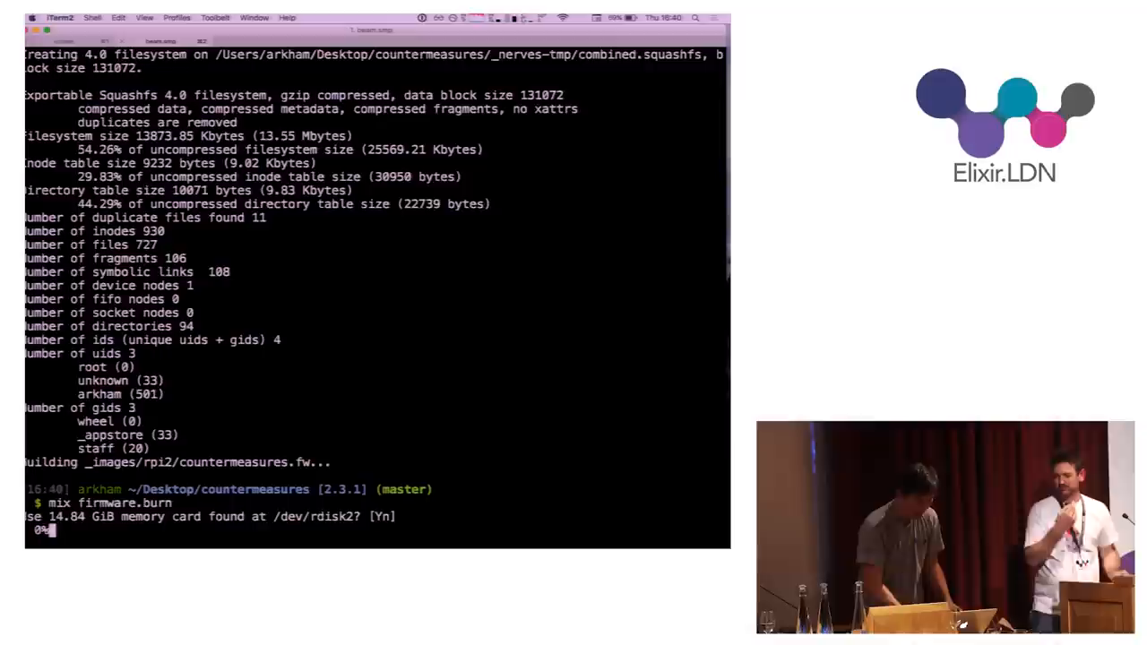